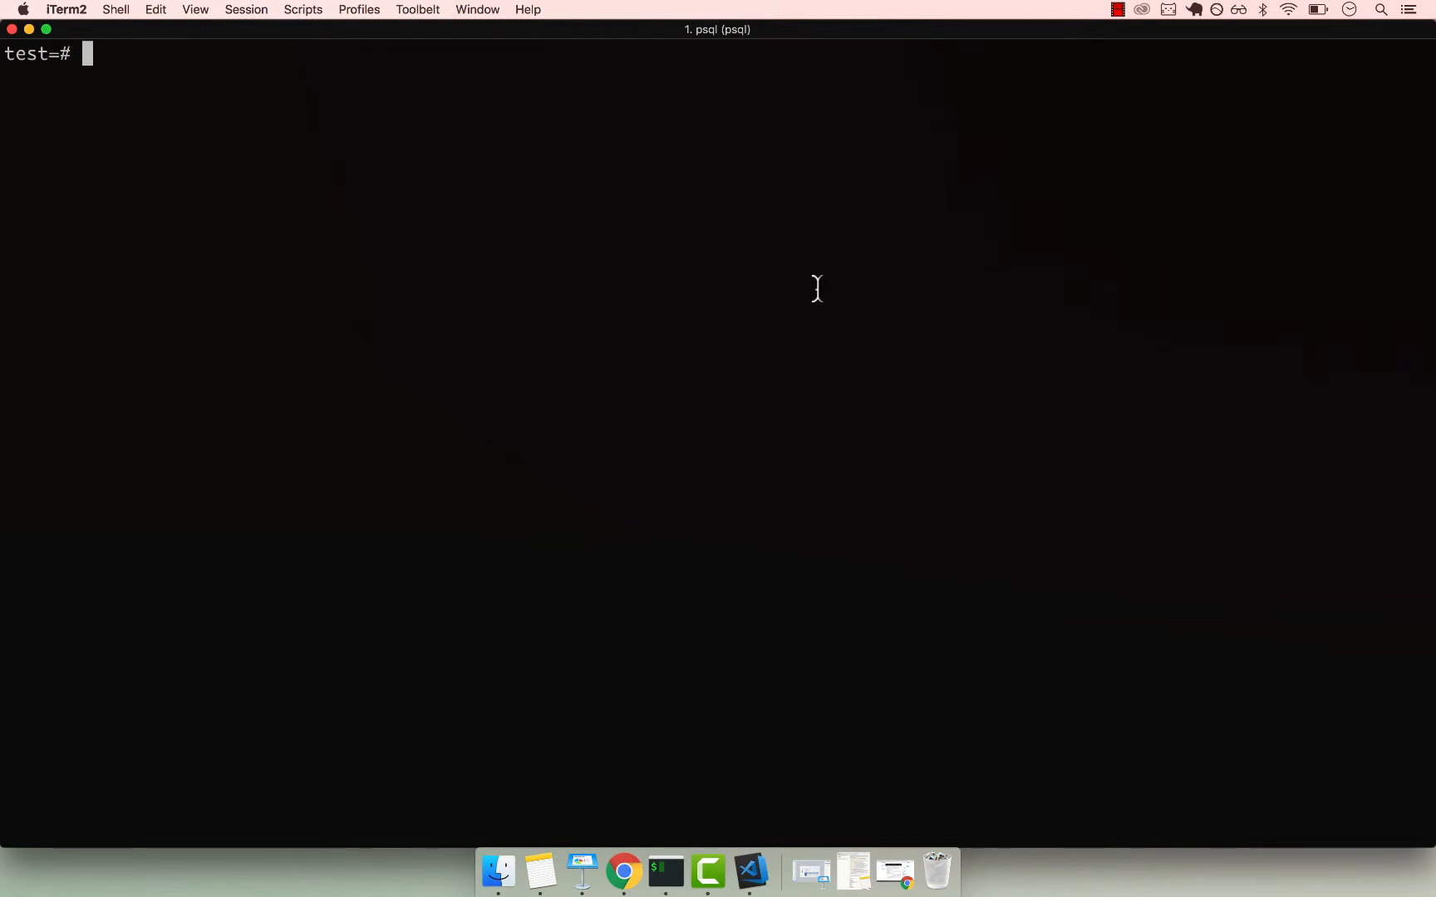
Step: Run SELECT 10 / 0; and get the division by zero error
type("SELECT")
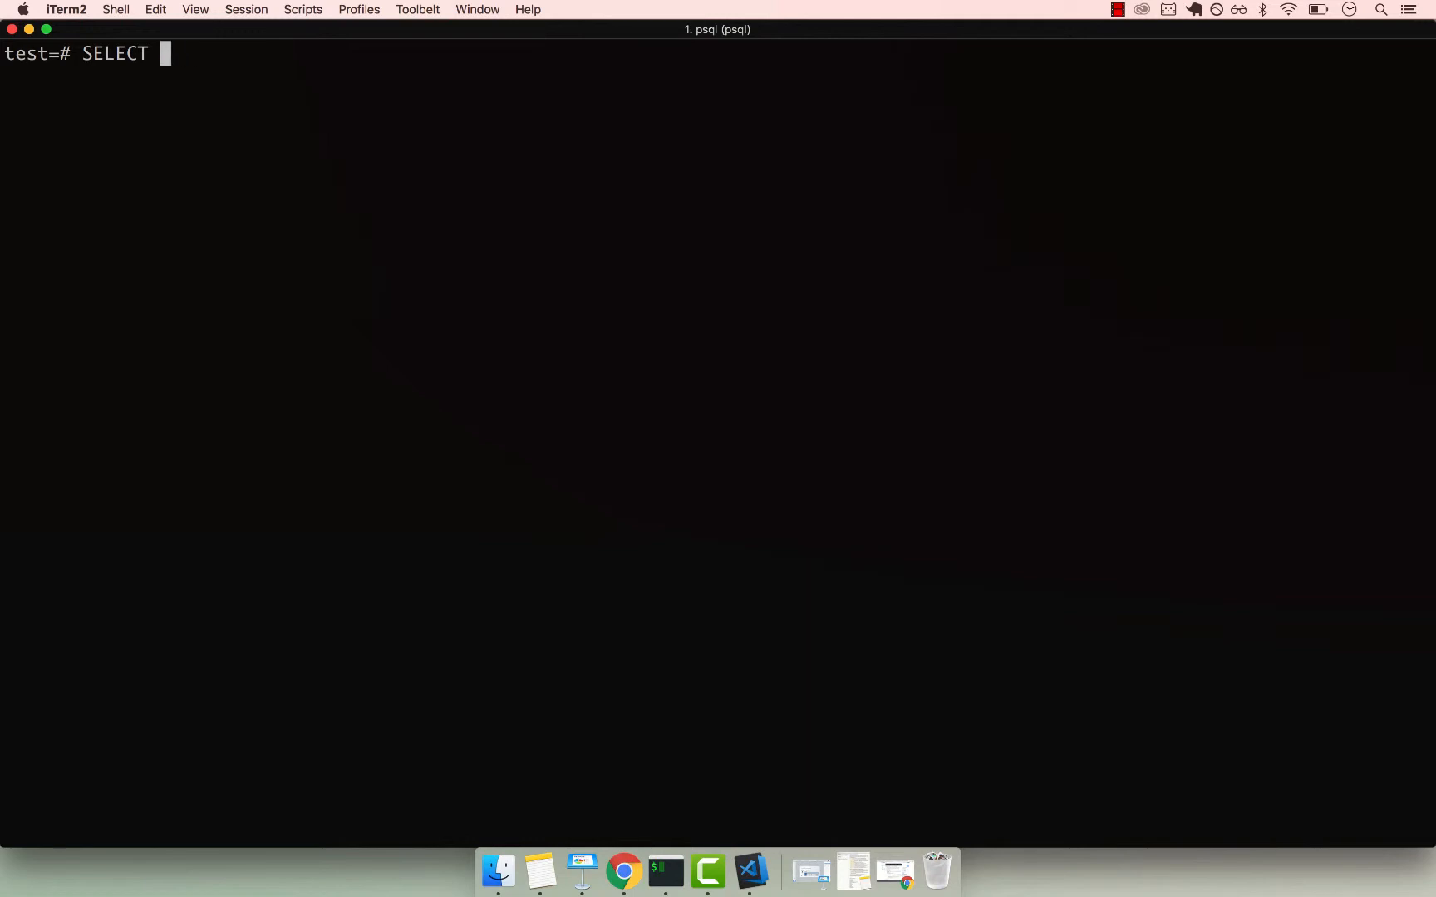
type("10 /")
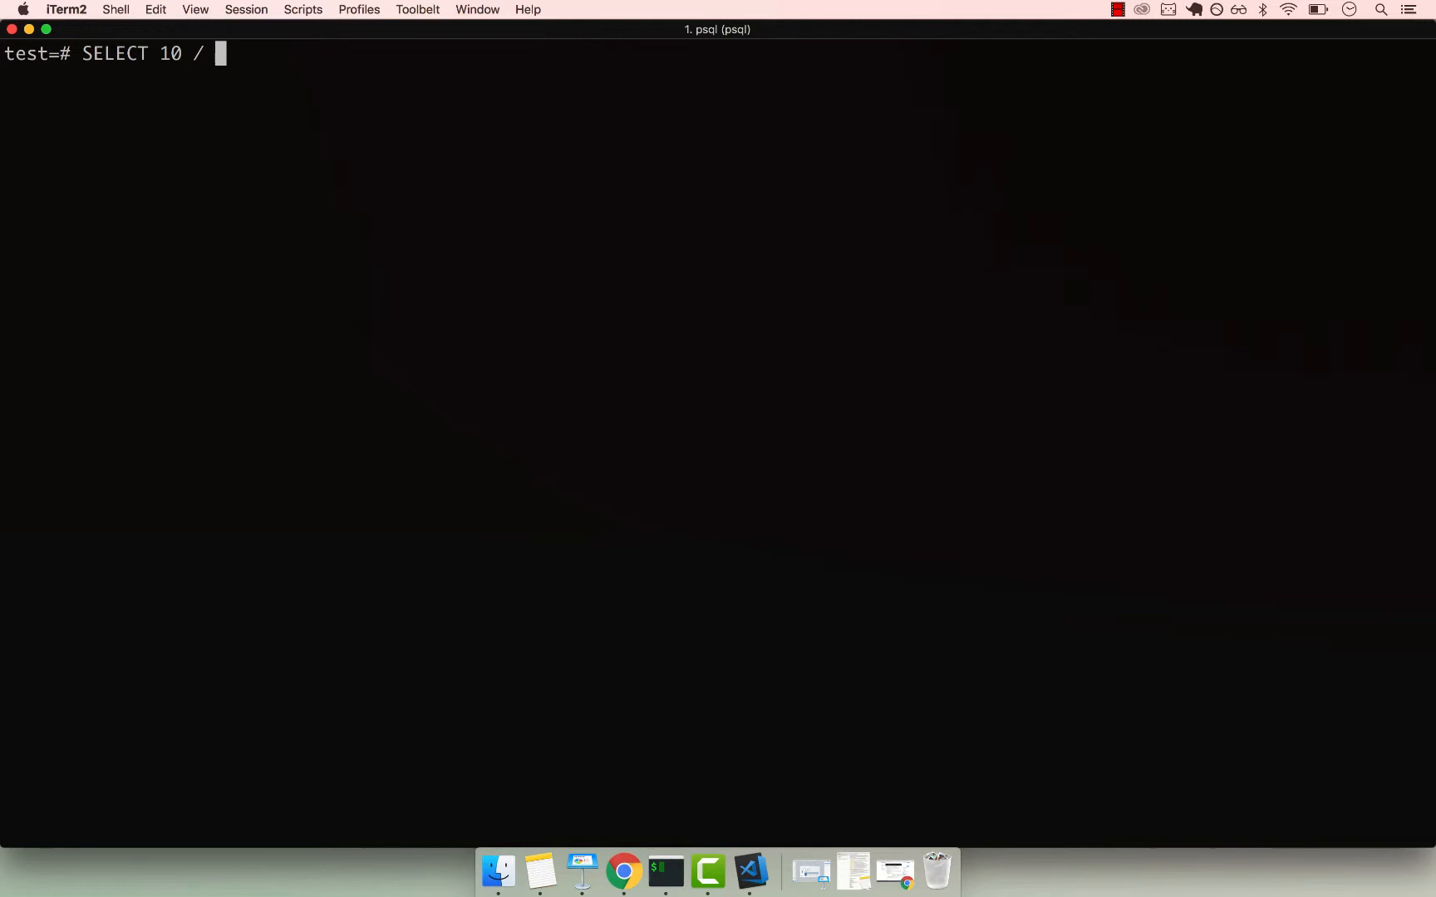
type("0;")
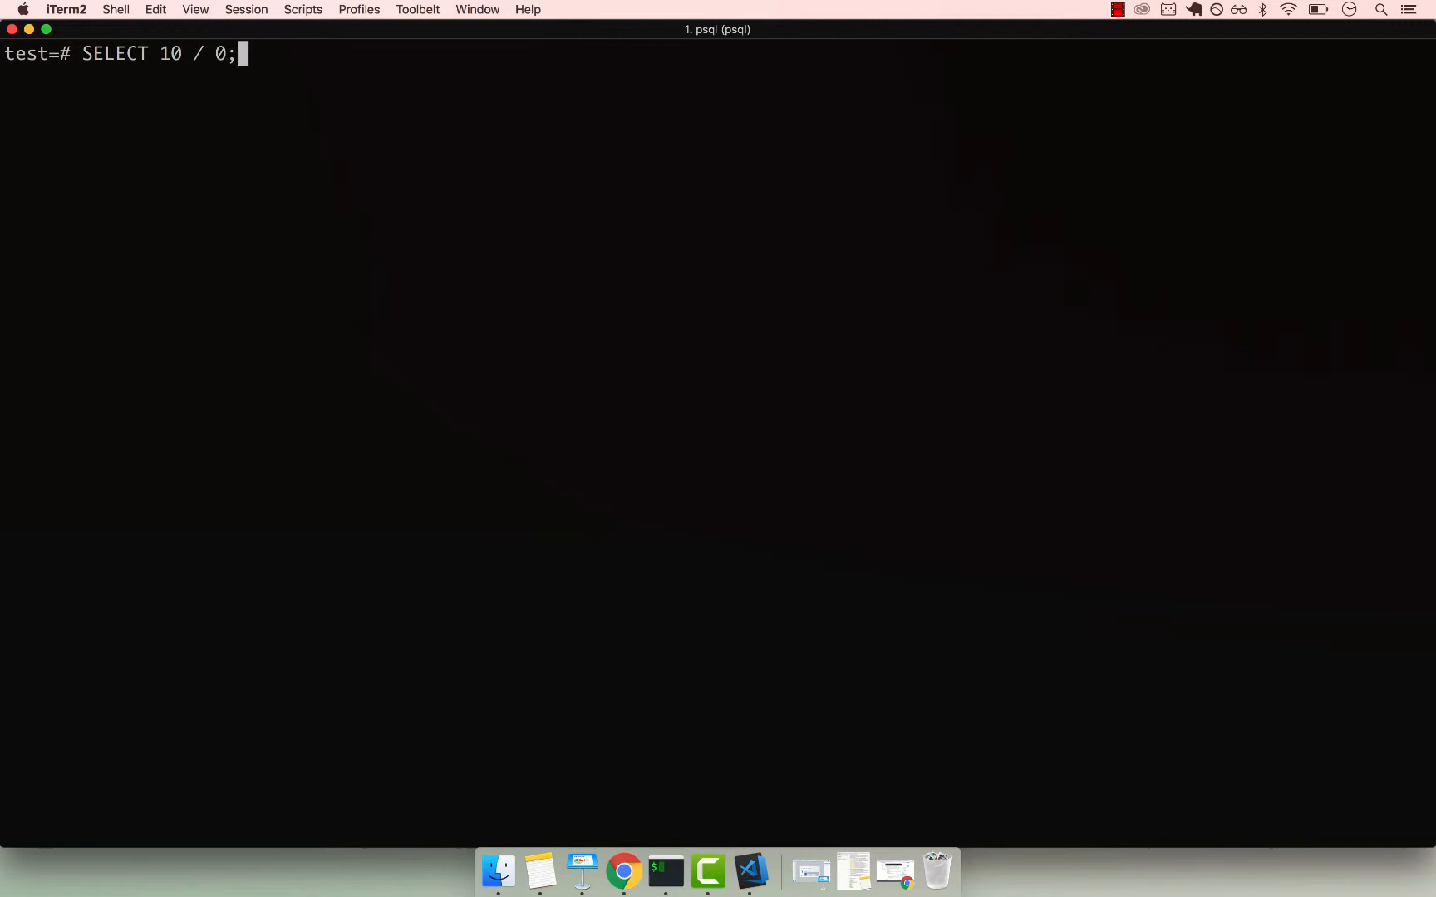
key("Return")
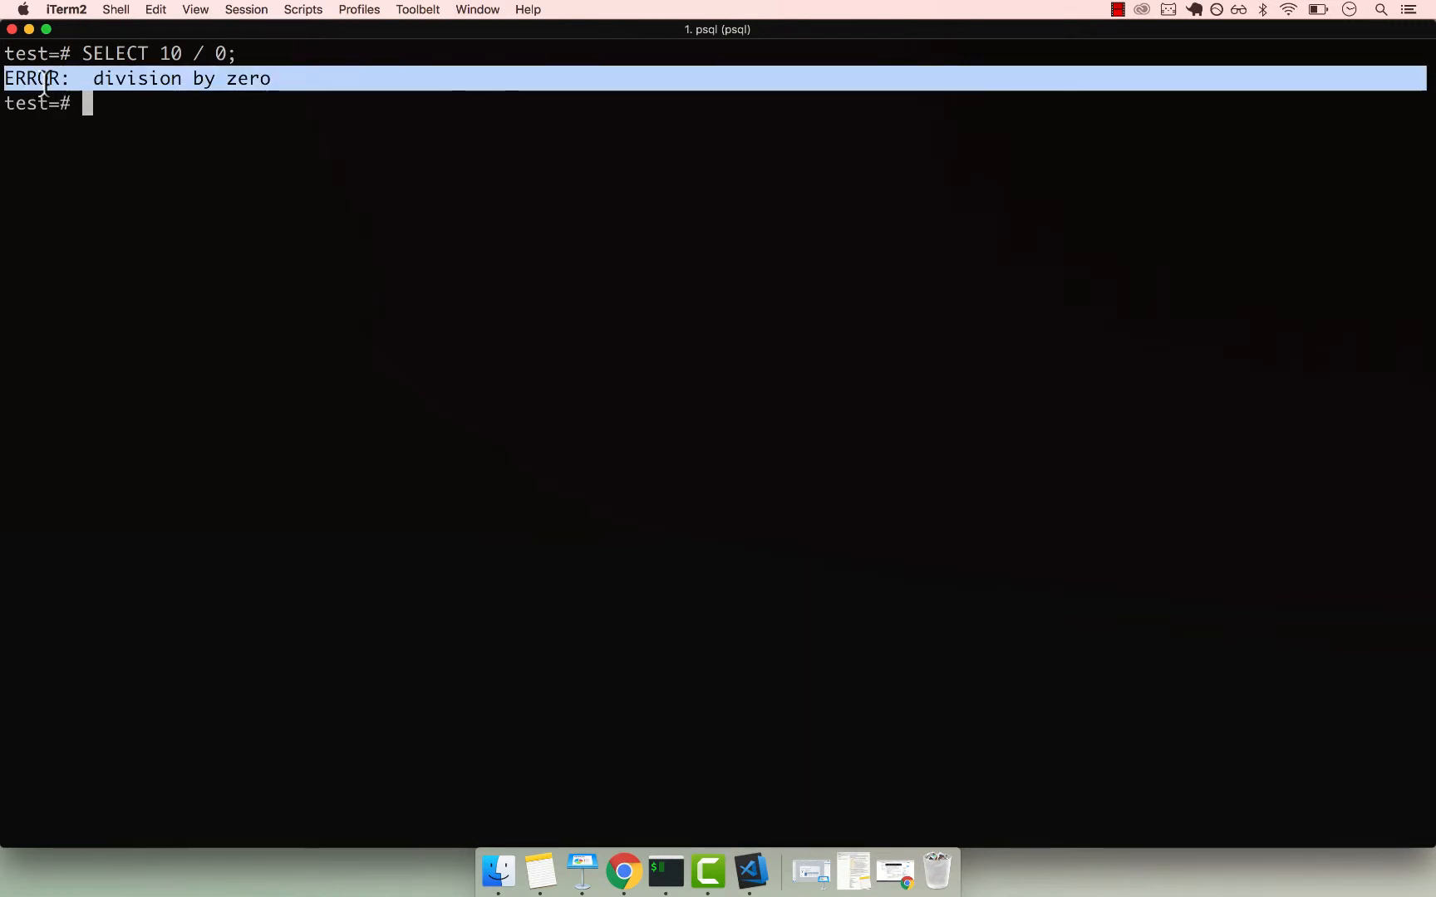
left_click(217, 103)
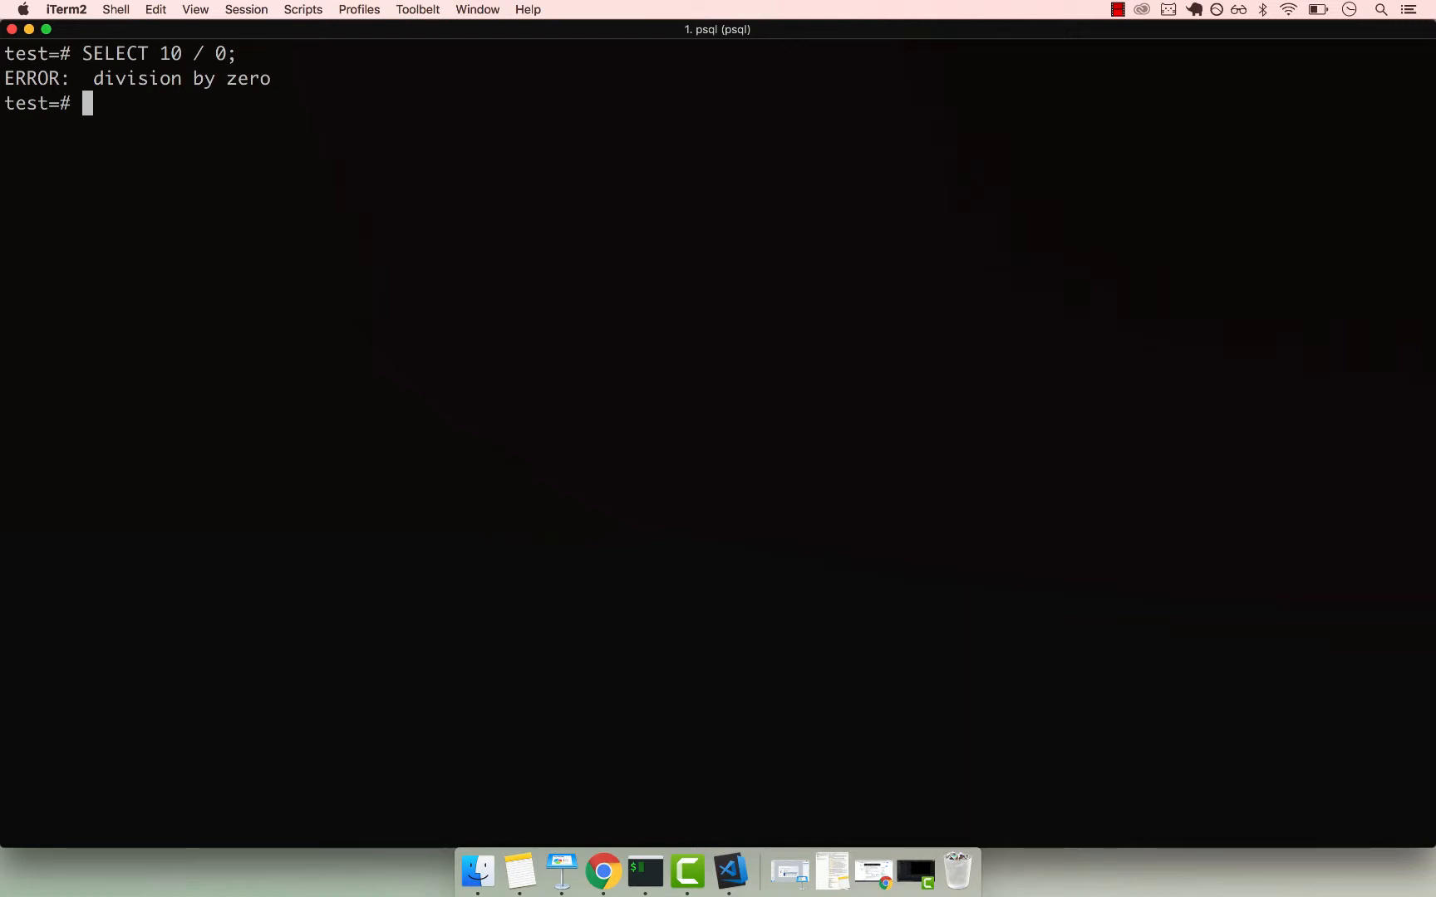
Step: Run SELECT NULLIF(10, 10); and highlight the empty null result it returns
type("SELE")
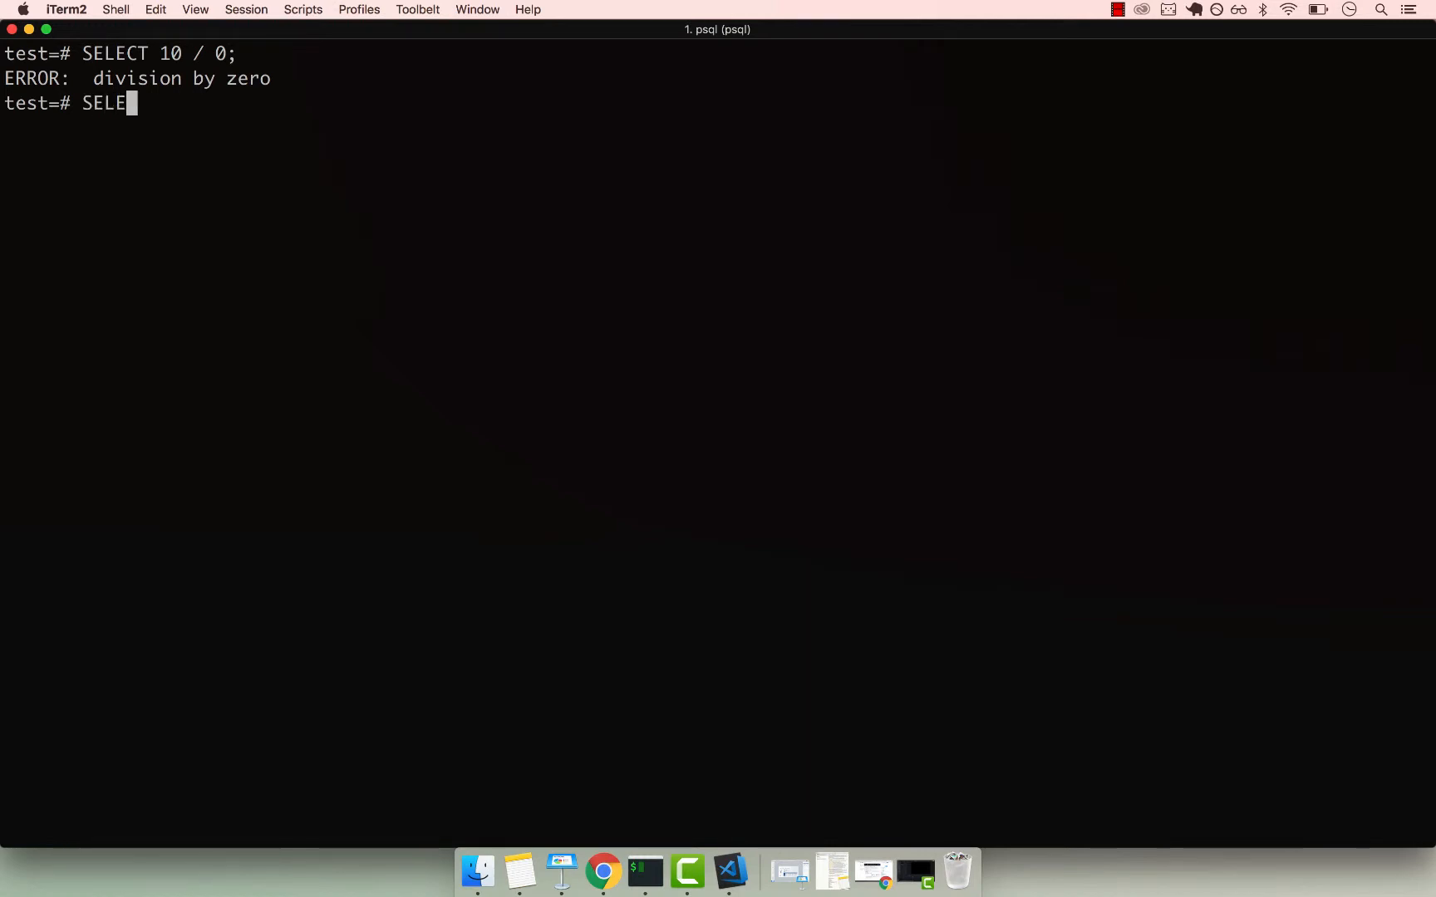
type("CT")
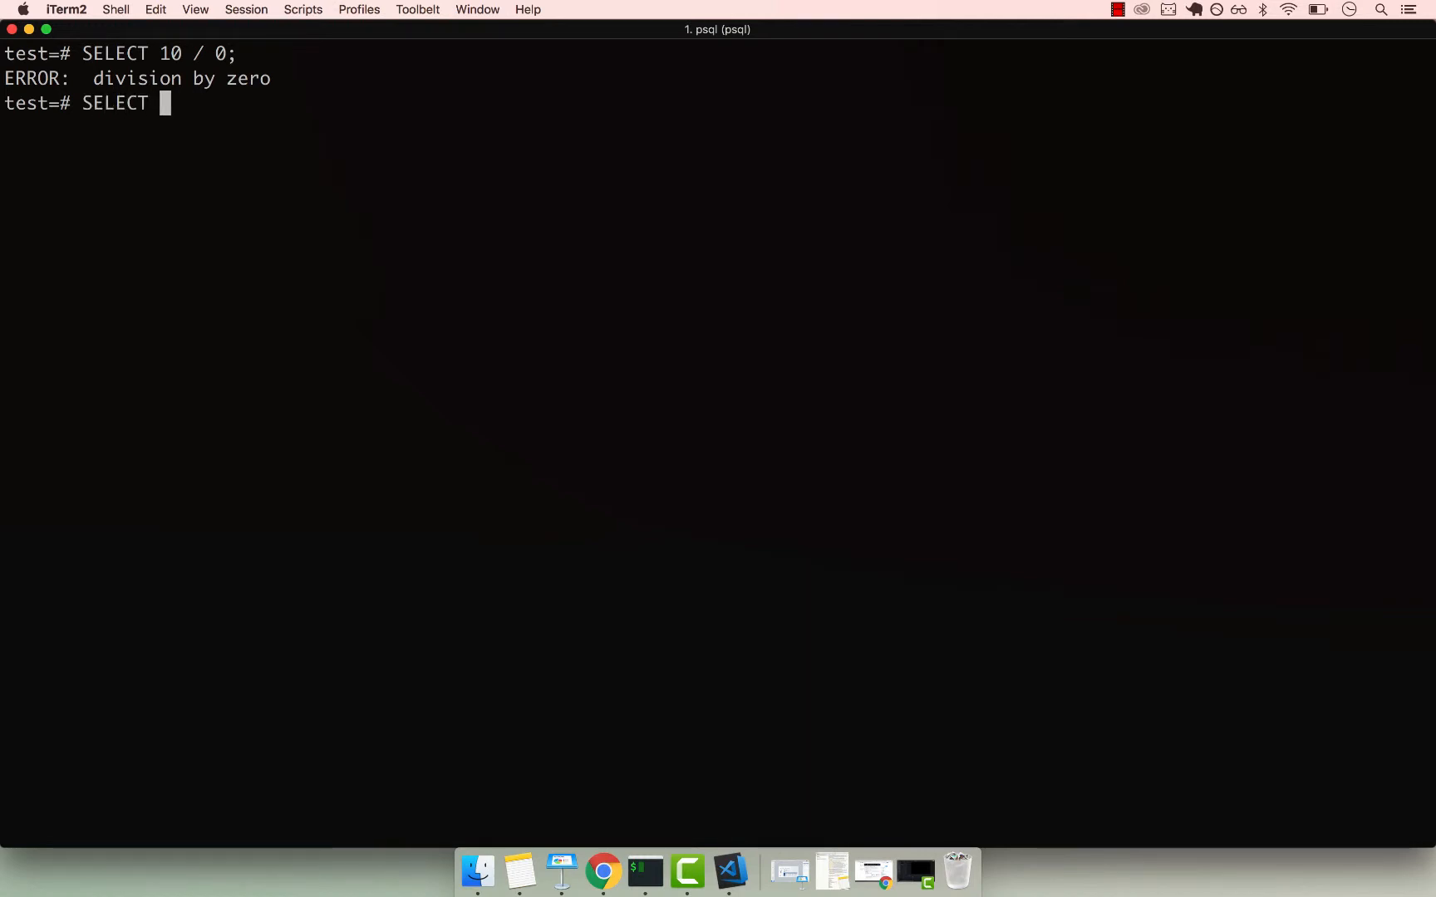
type("NULLIF")
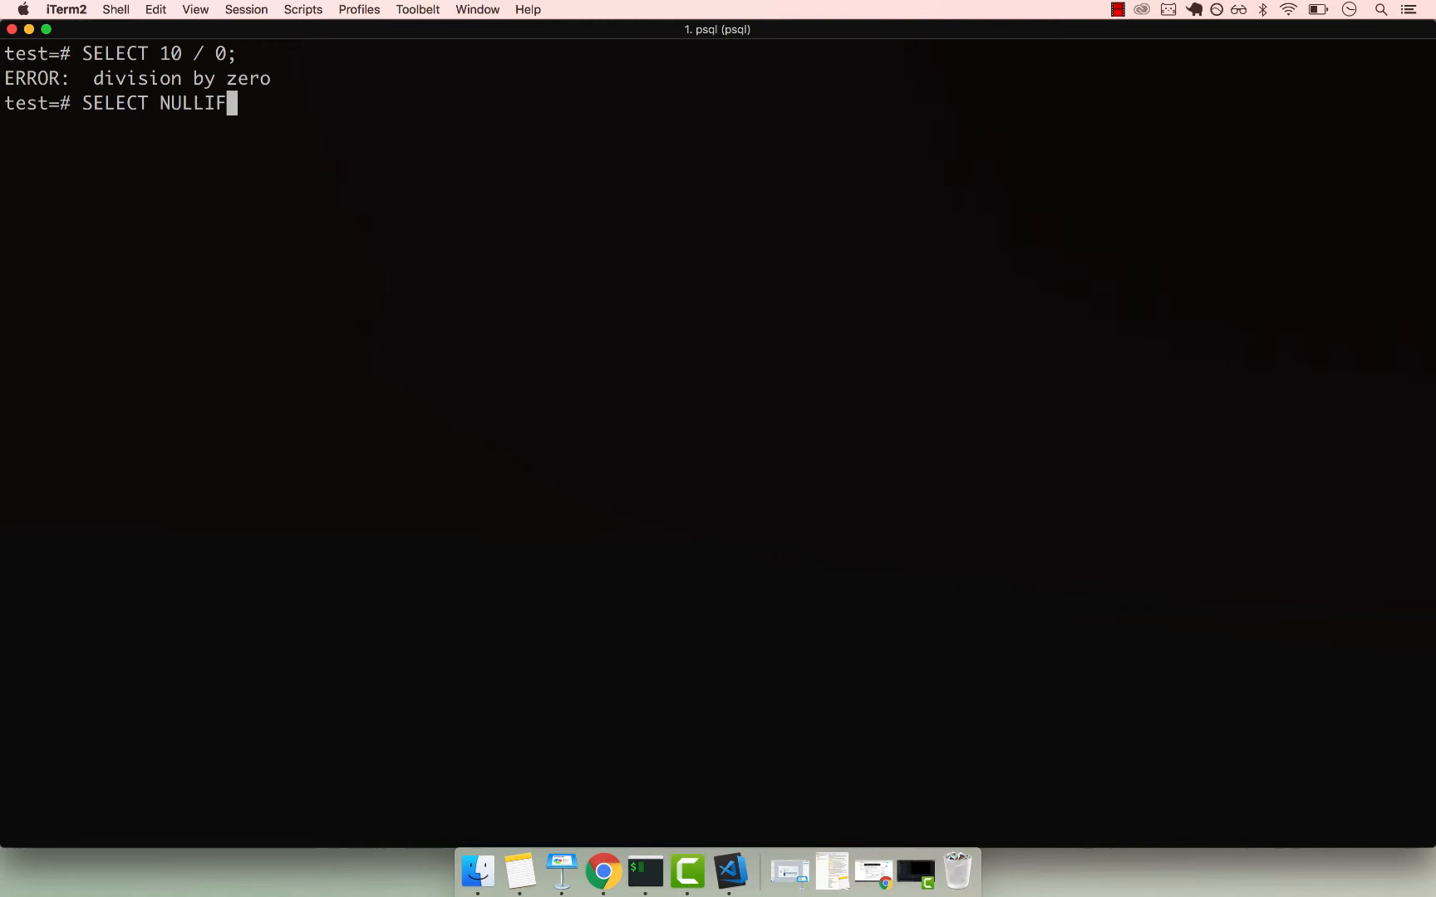
type("();")
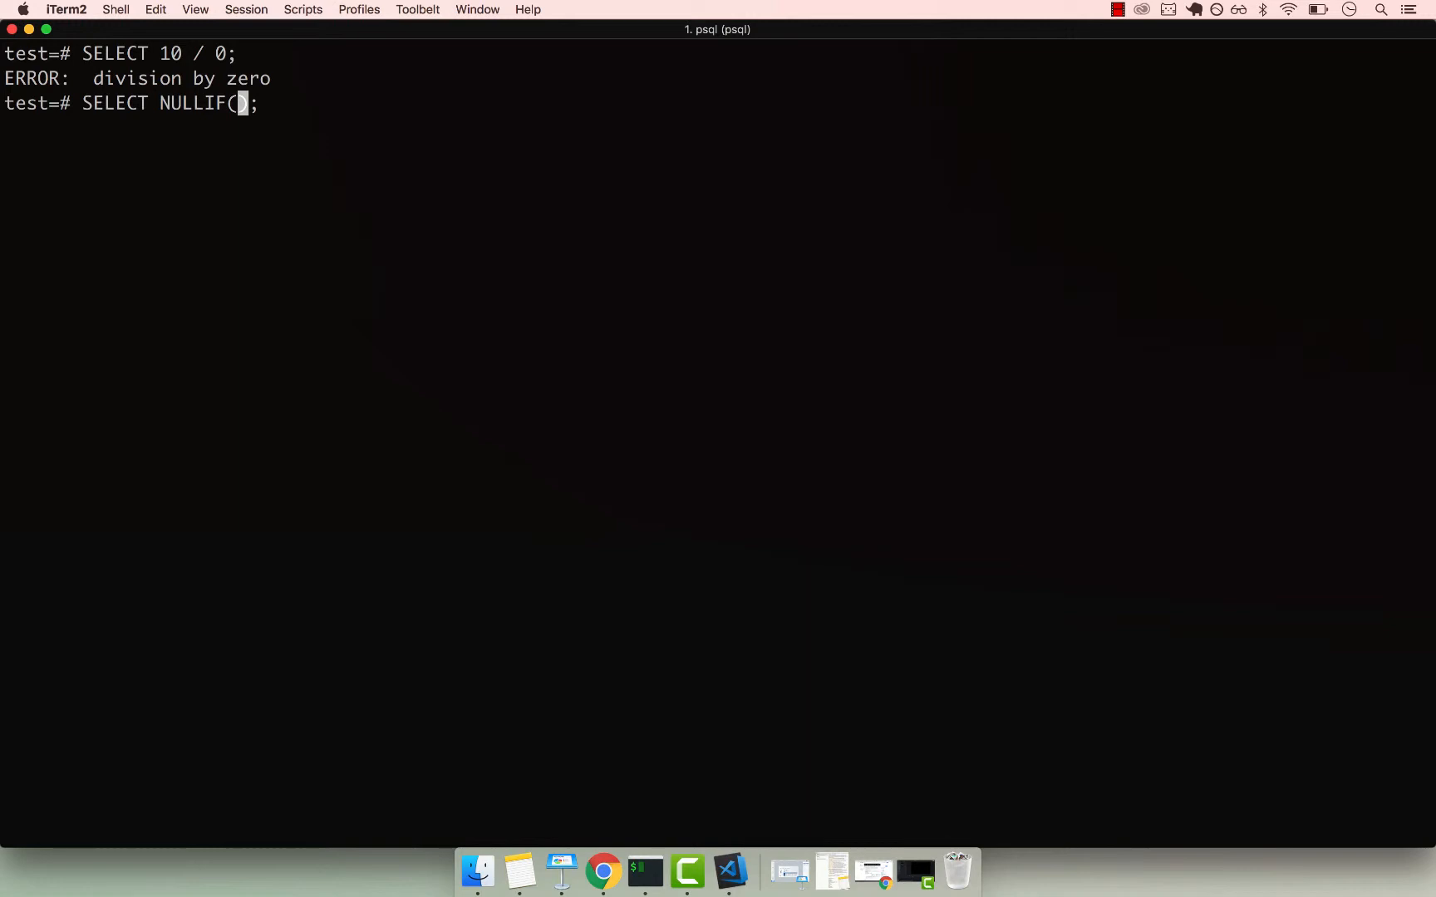
type("10,")
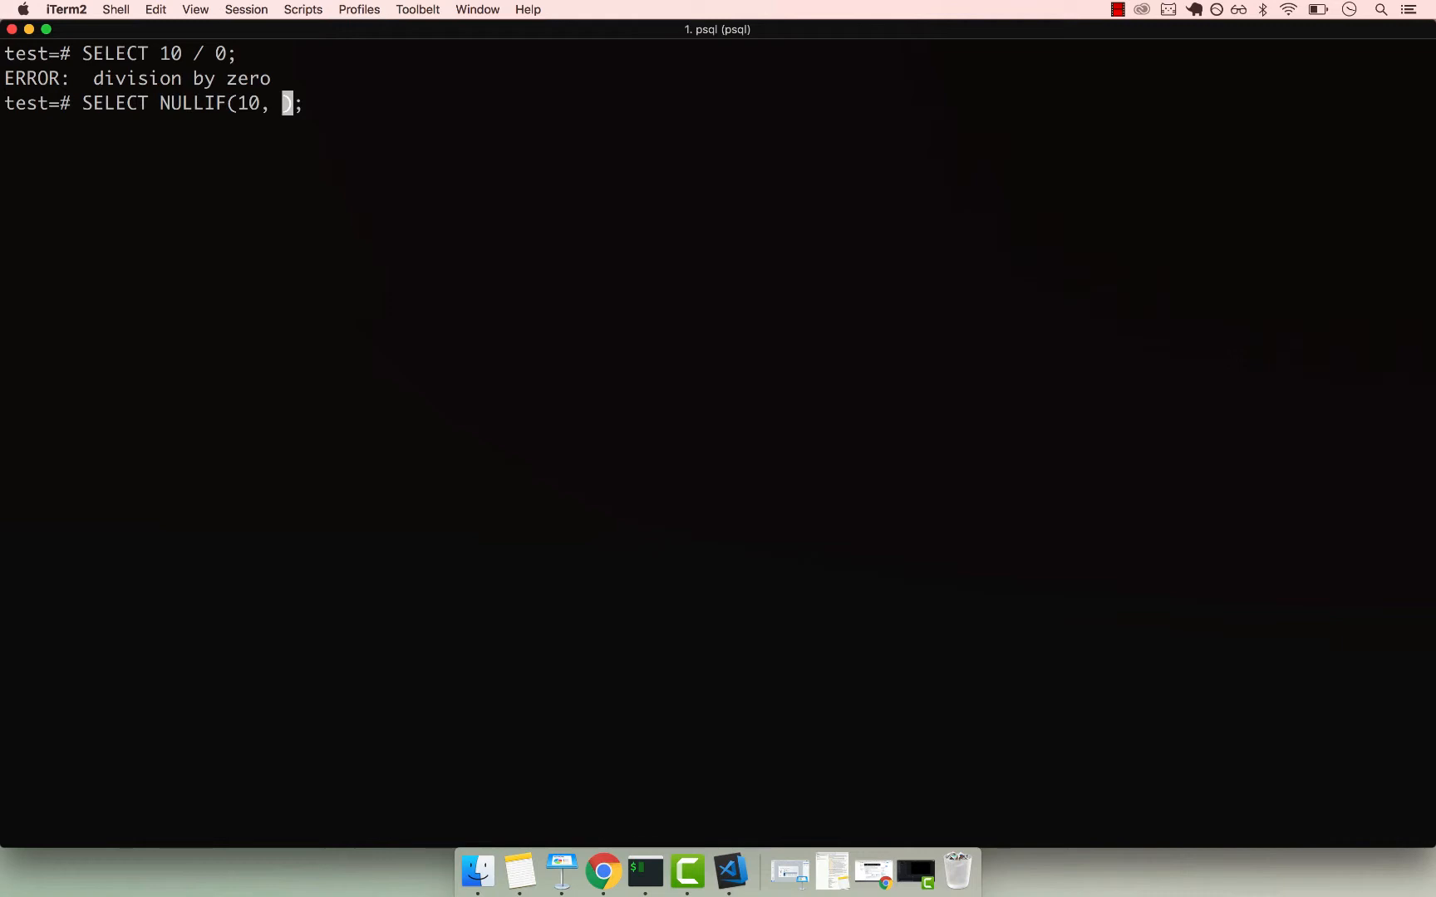
type("10")
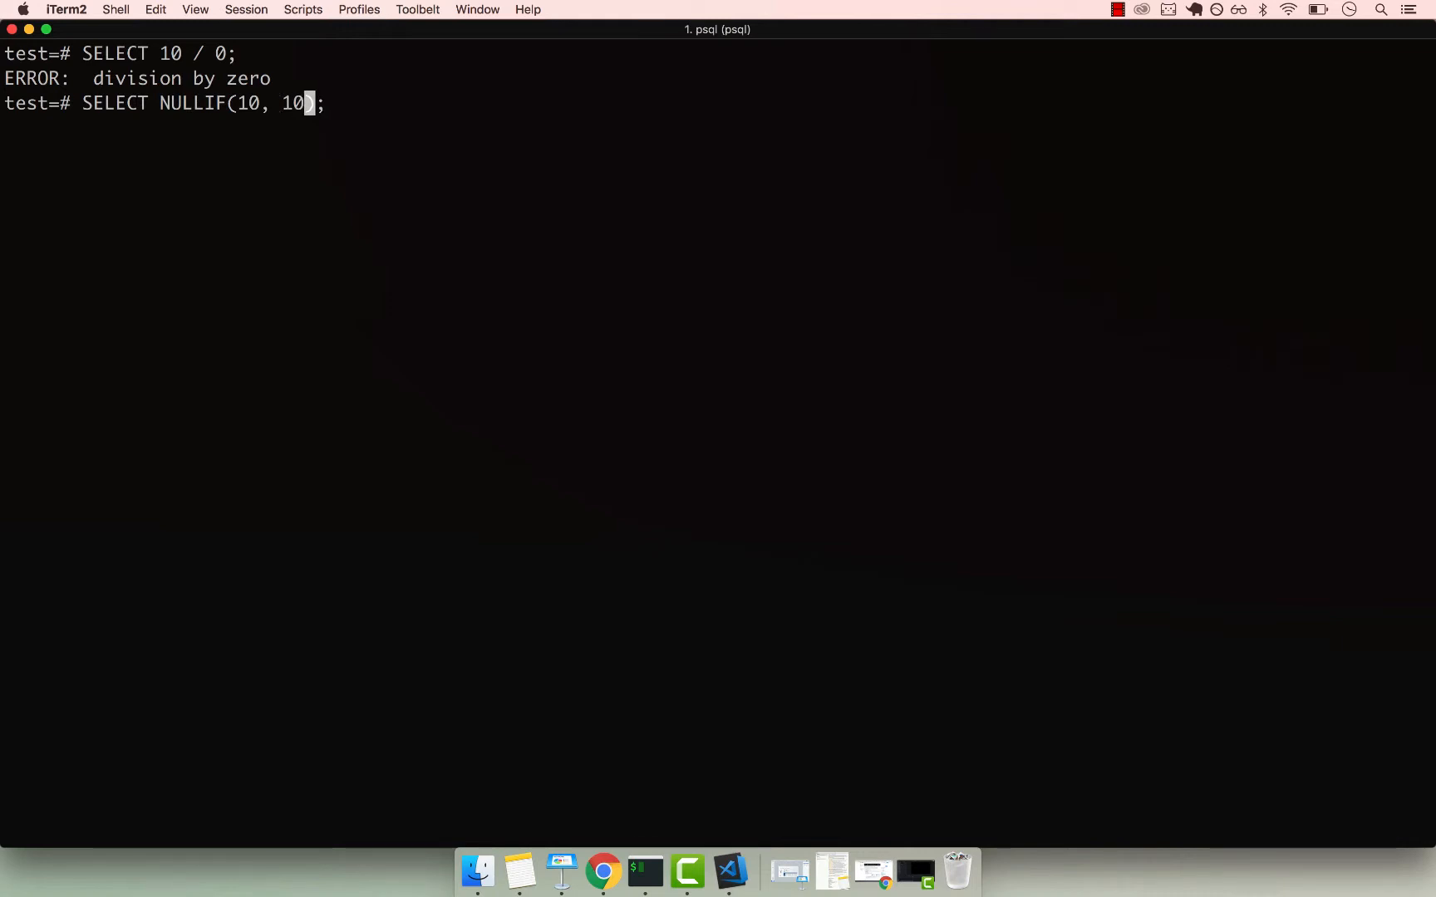
key("Return")
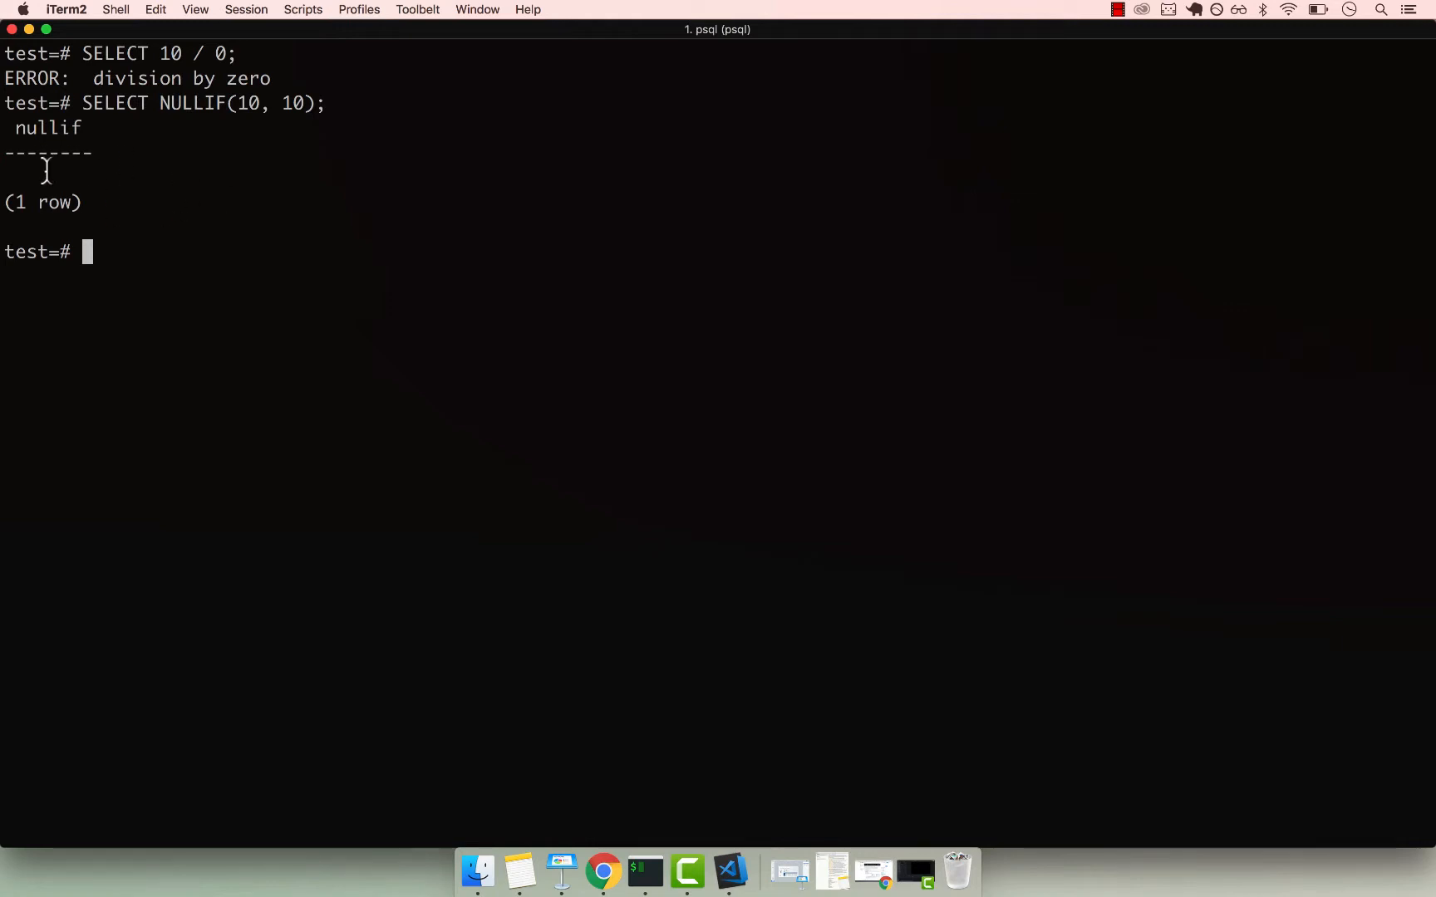
double_click(41, 176)
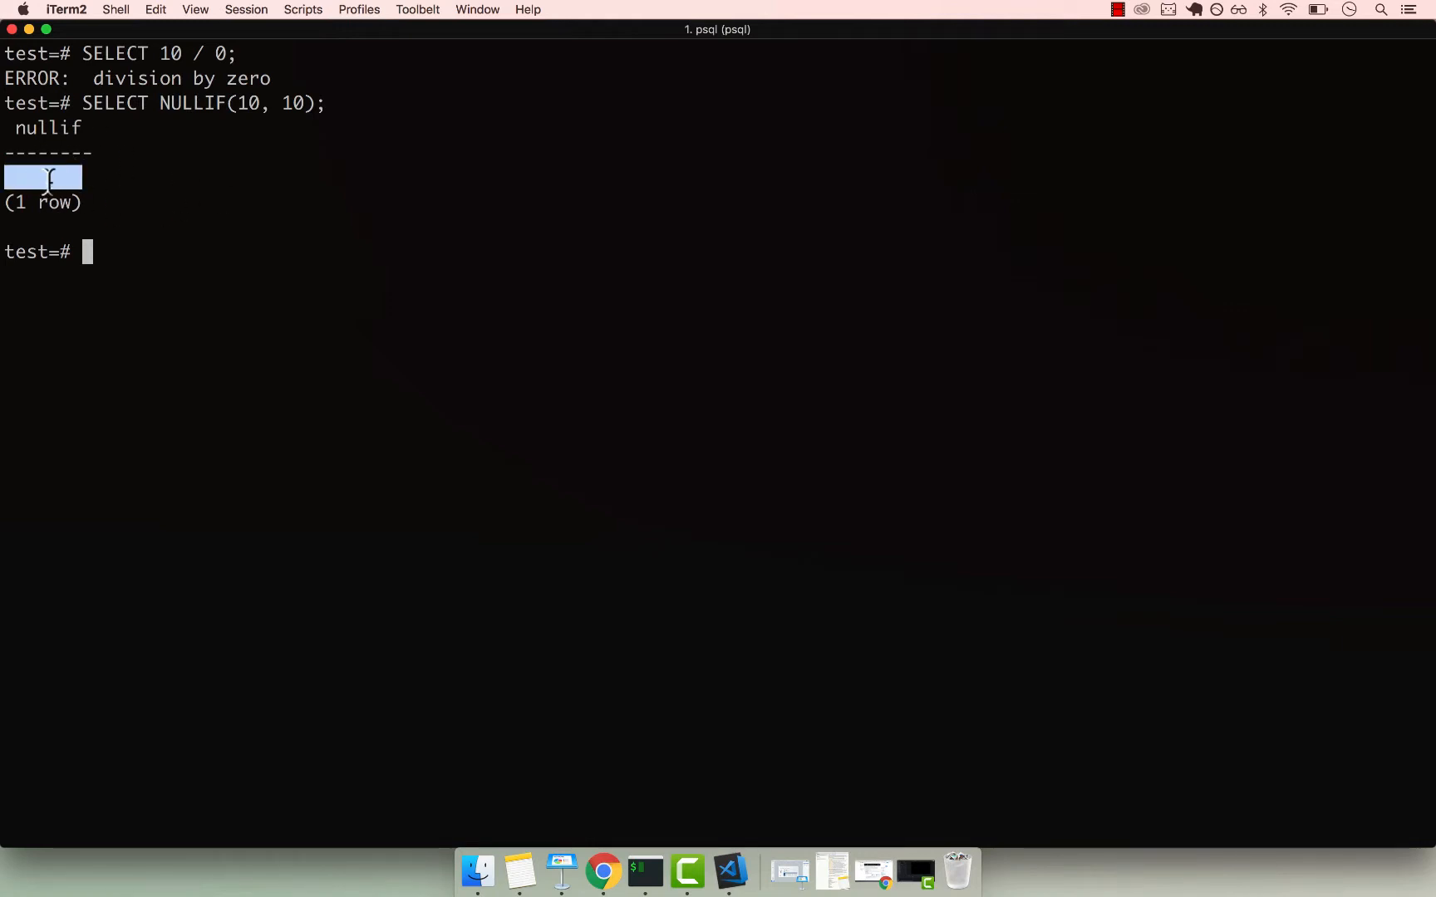
Step: Rerun NULLIF comparing 10 with 1, then 10 with 19, each returning 10
key("up")
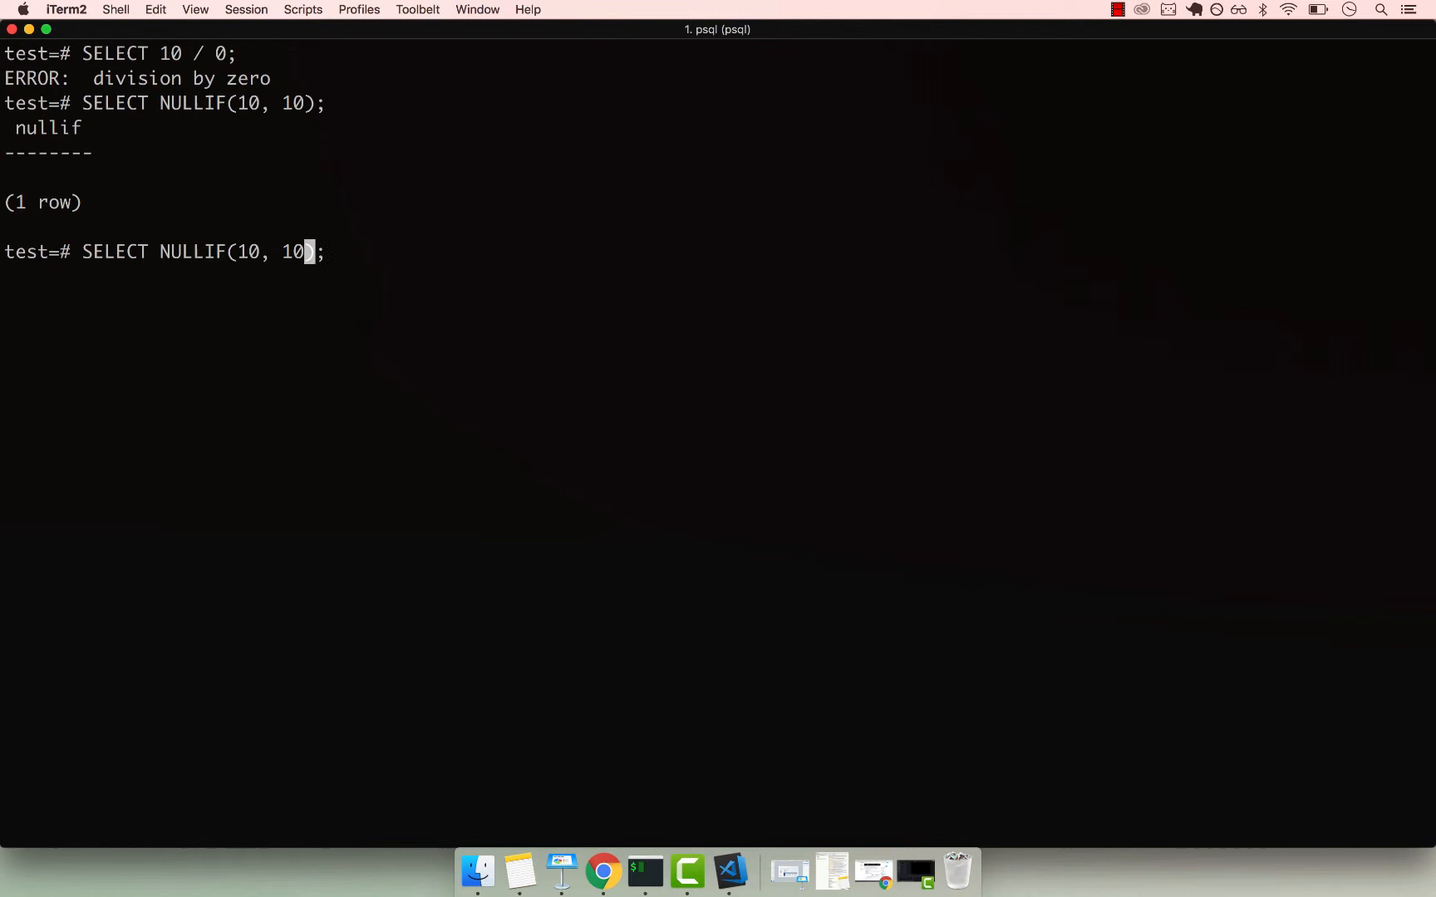
key("Backspace")
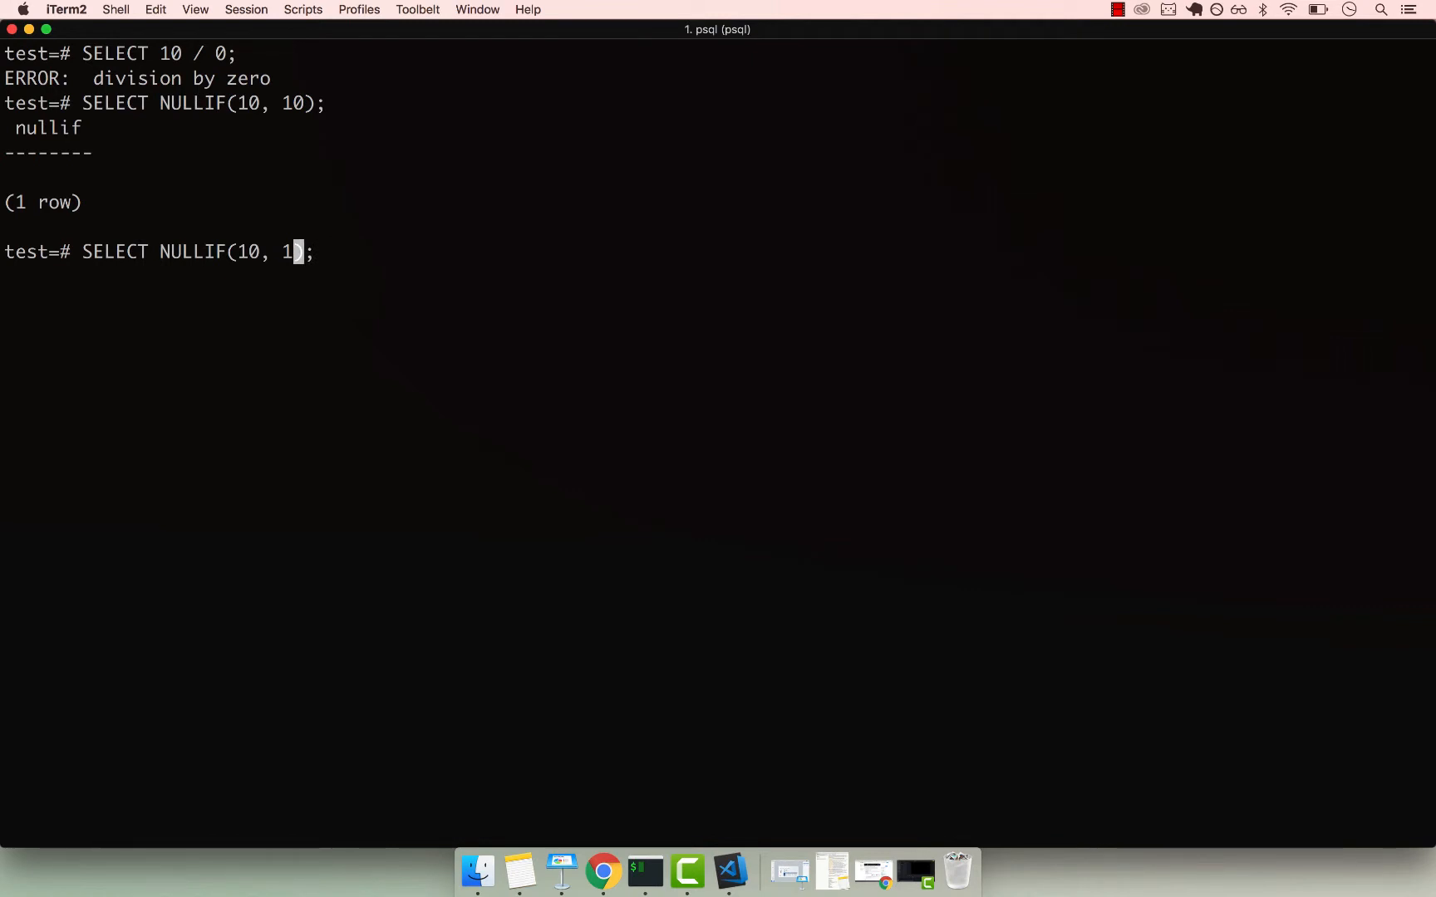
key("Return")
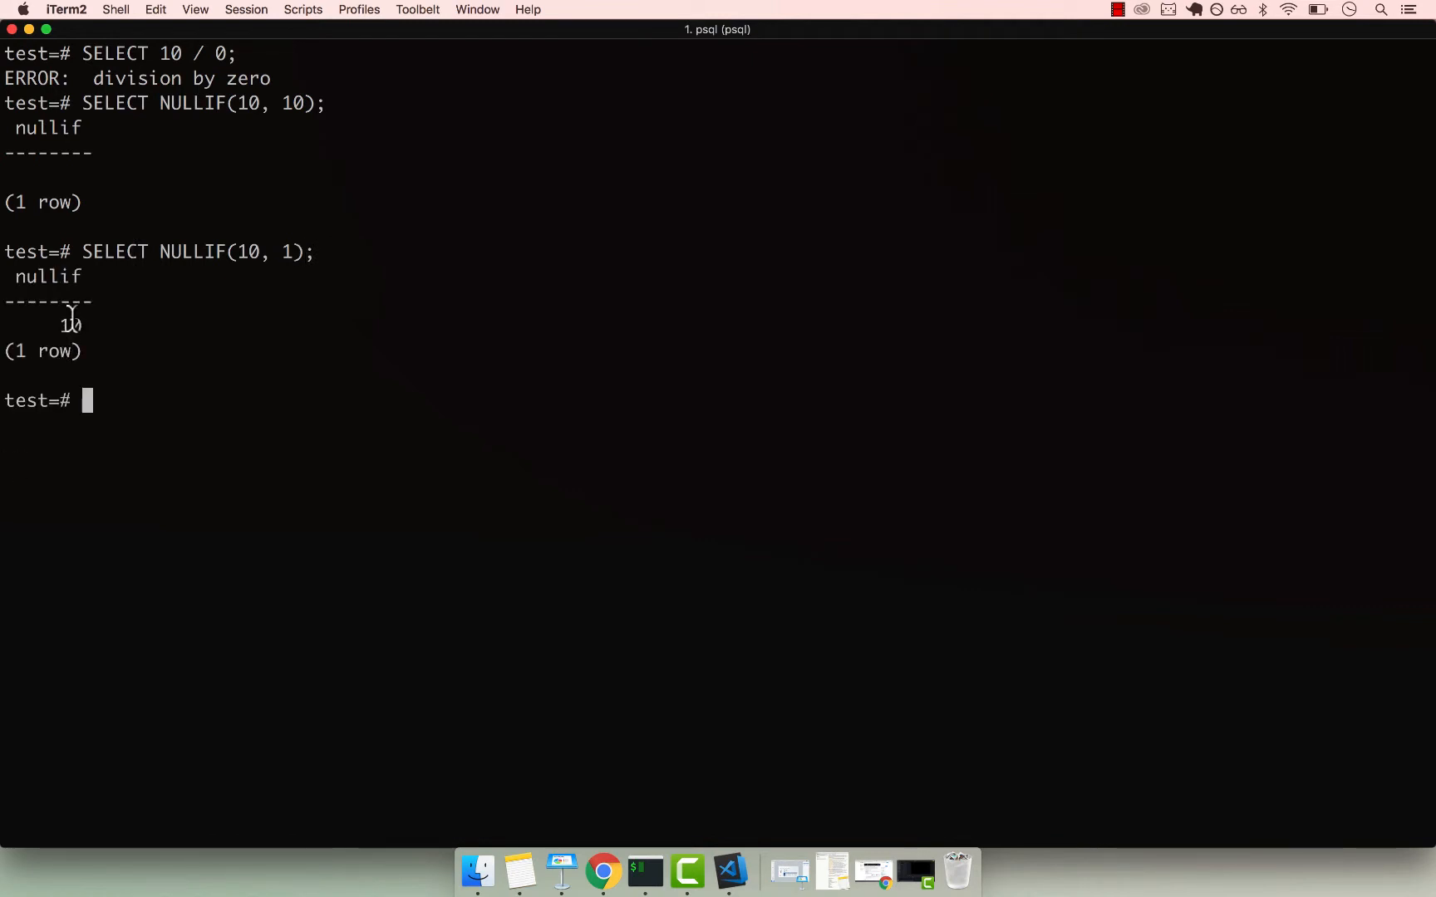
key("Up")
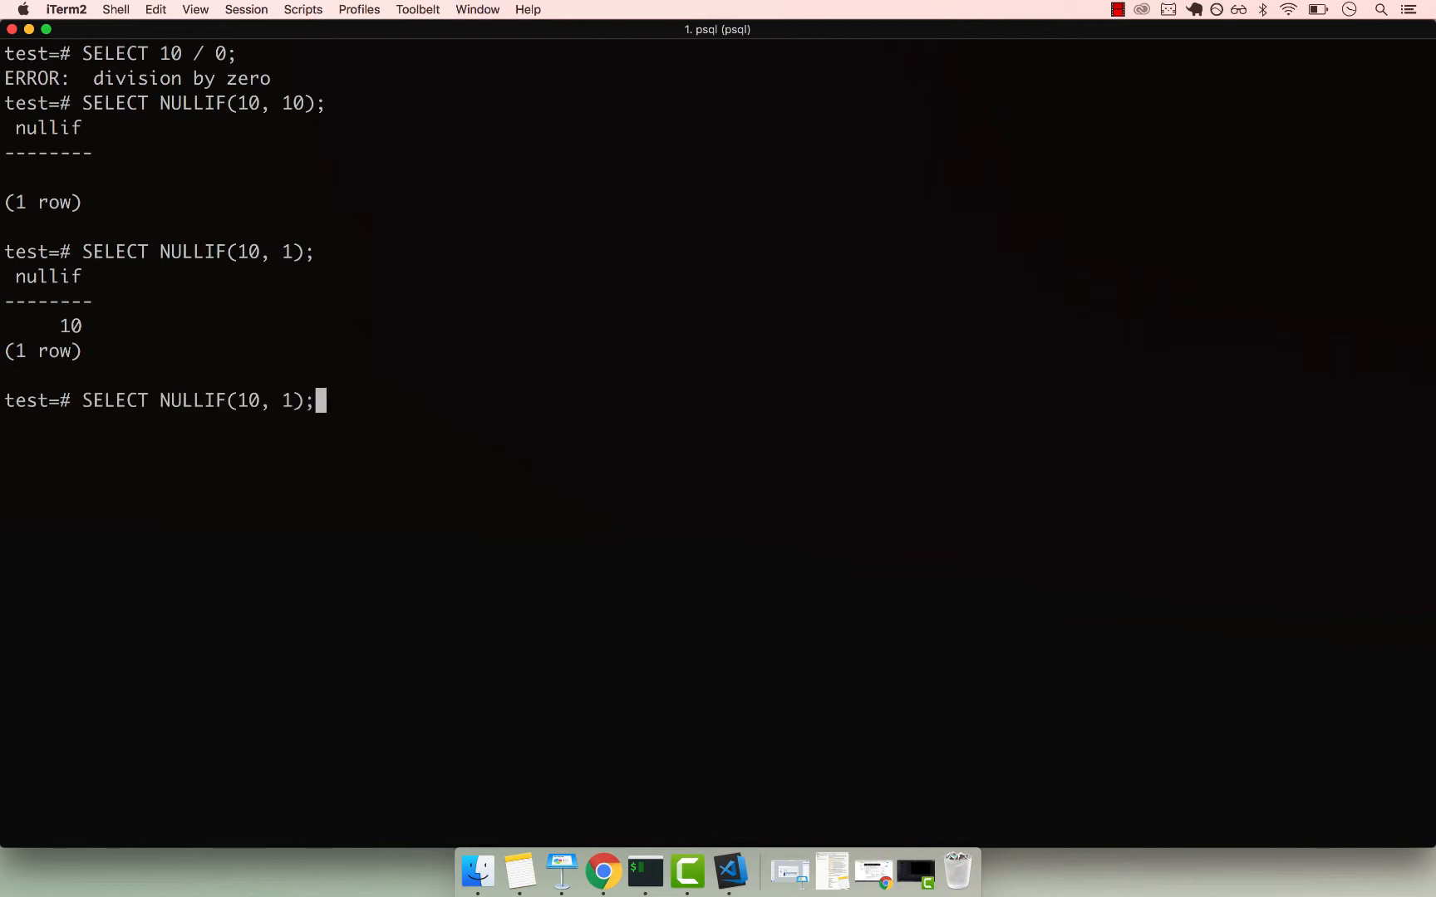
type("9")
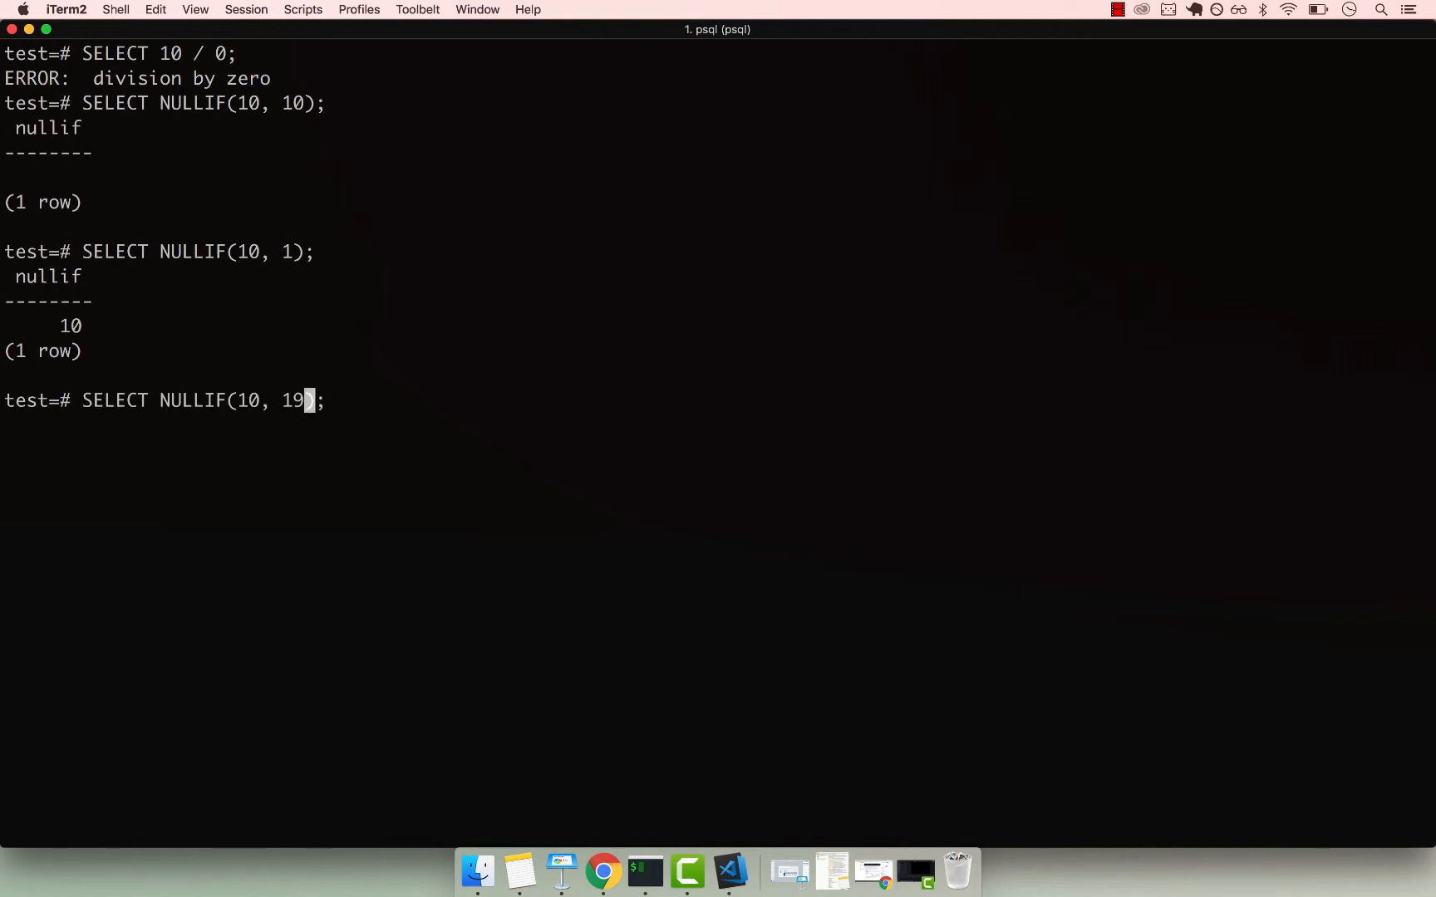
key("Return")
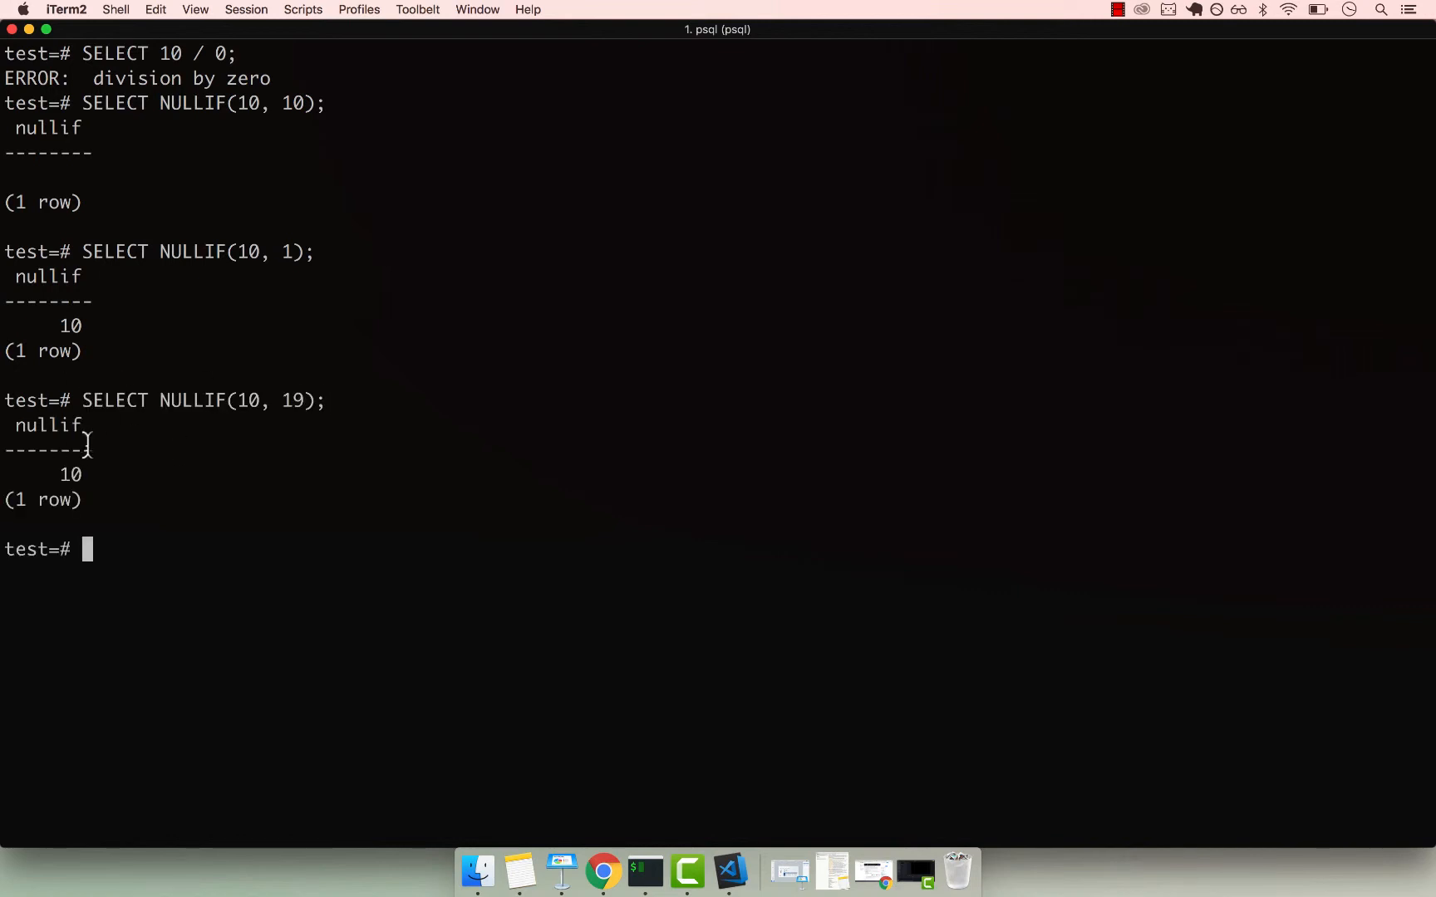
Step: Run NULLIF(100, 19) returning 100, then NULLIF(100, 100) returning null
key("Up")
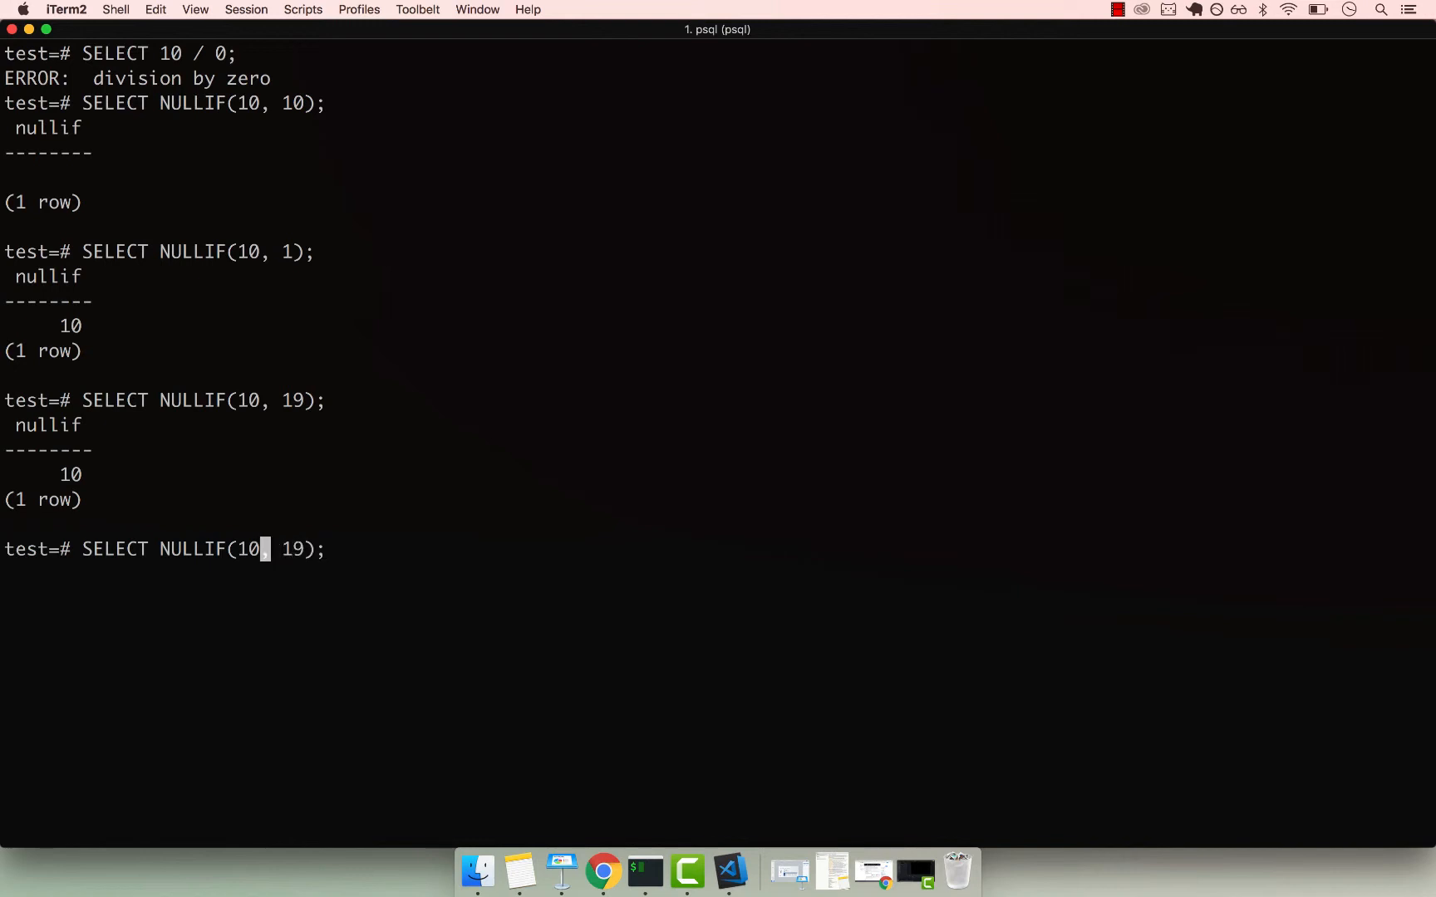
type("0")
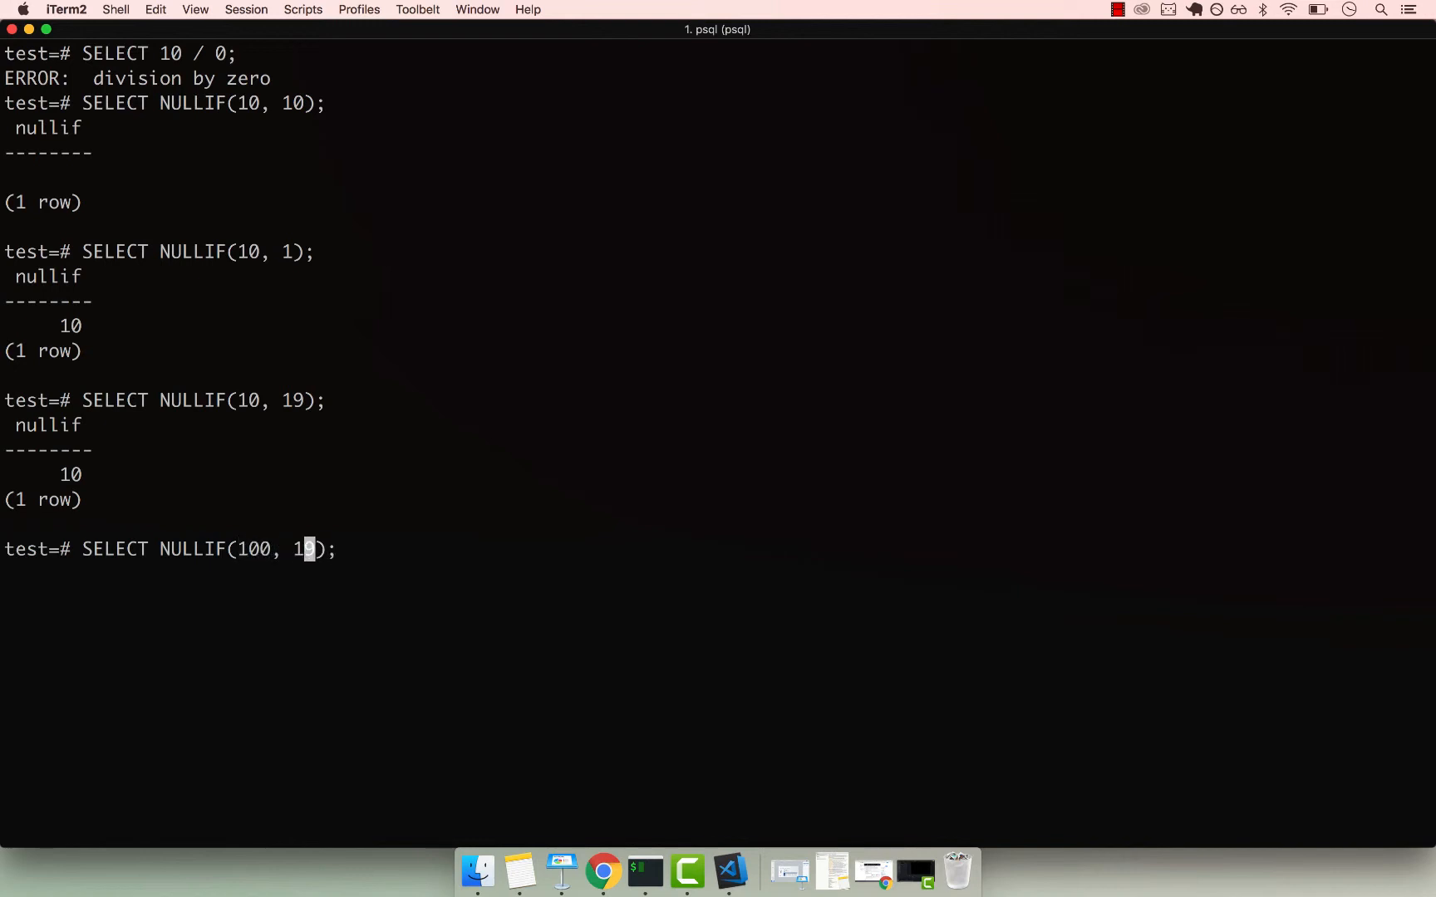
type("9")
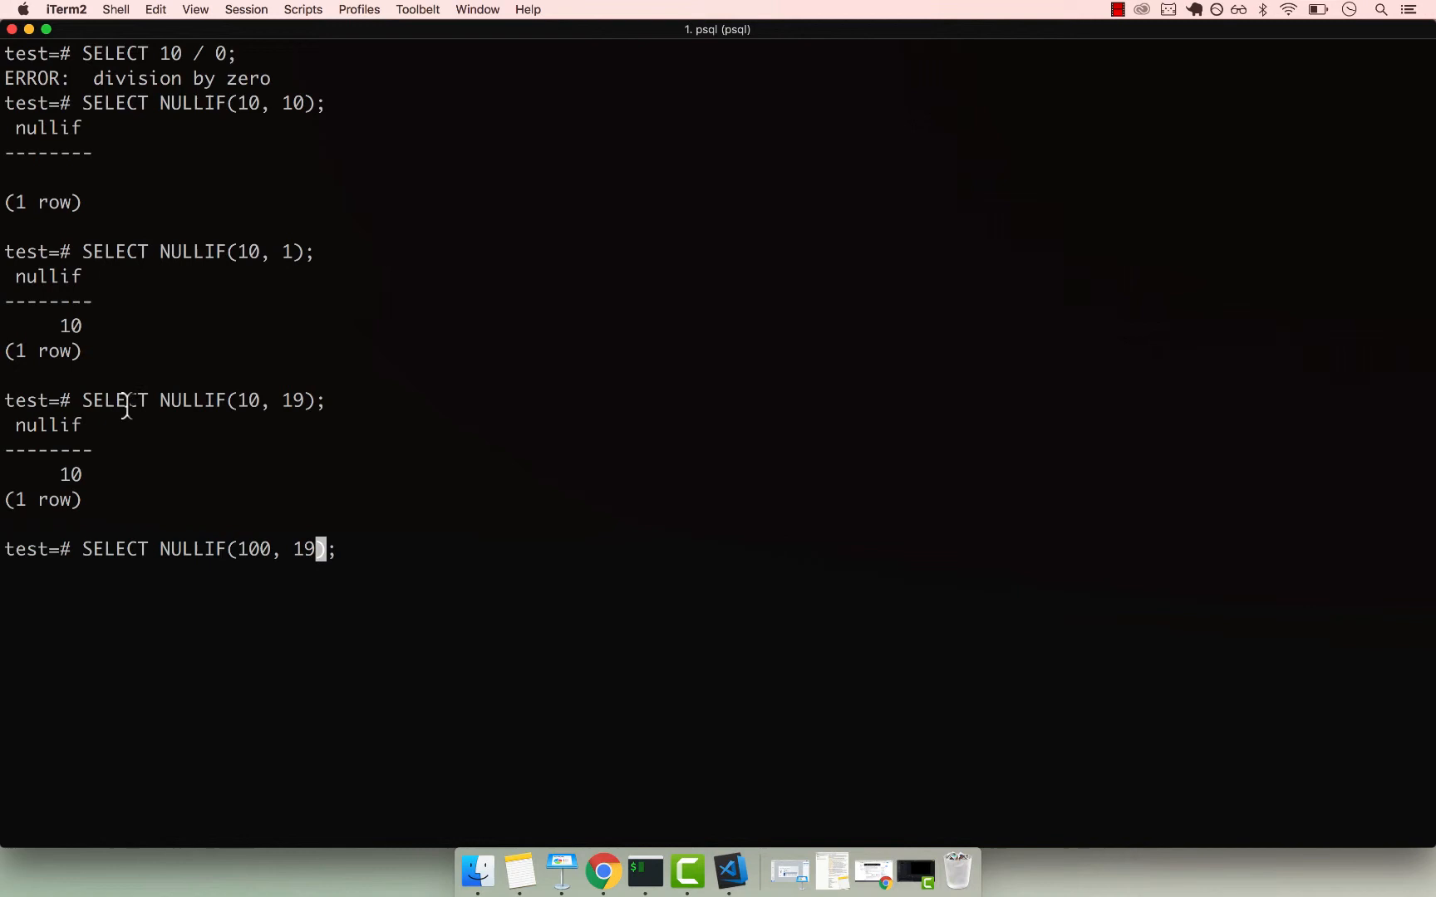
double_click(255, 549)
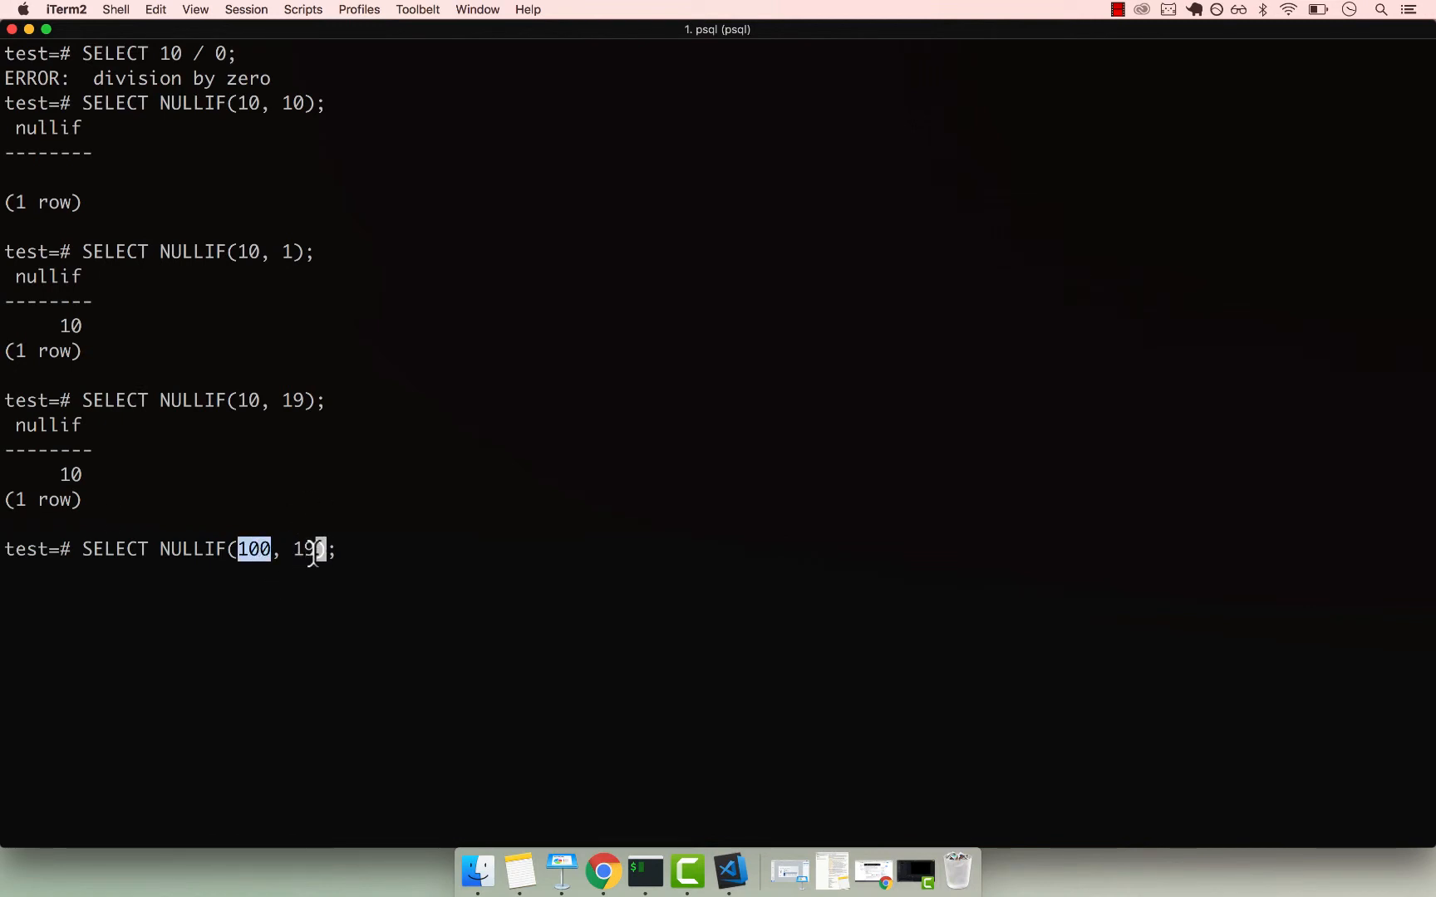
key("Return")
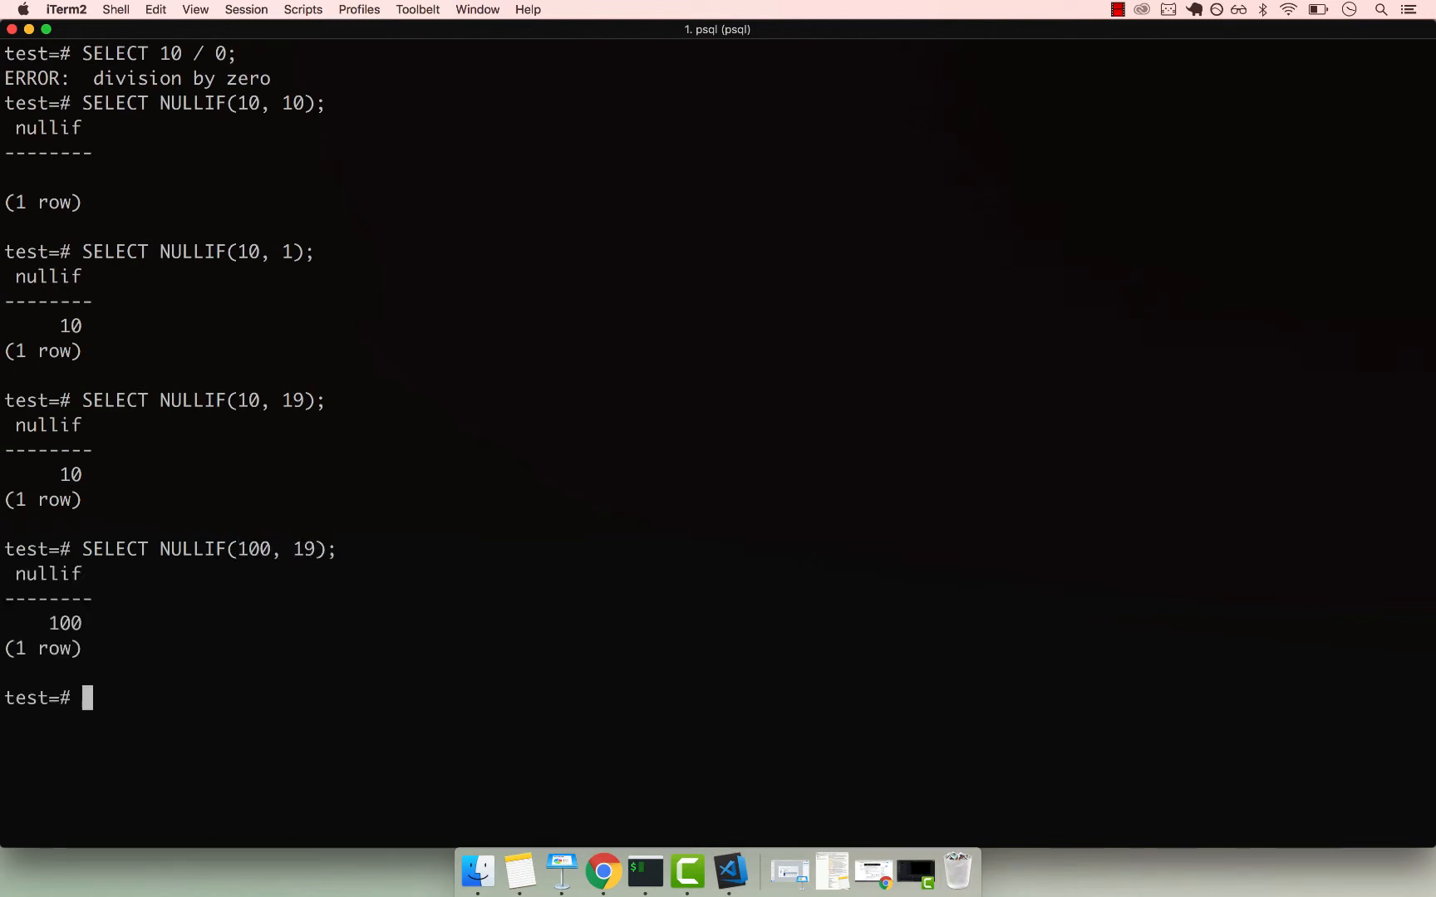
mouse_move(181, 663)
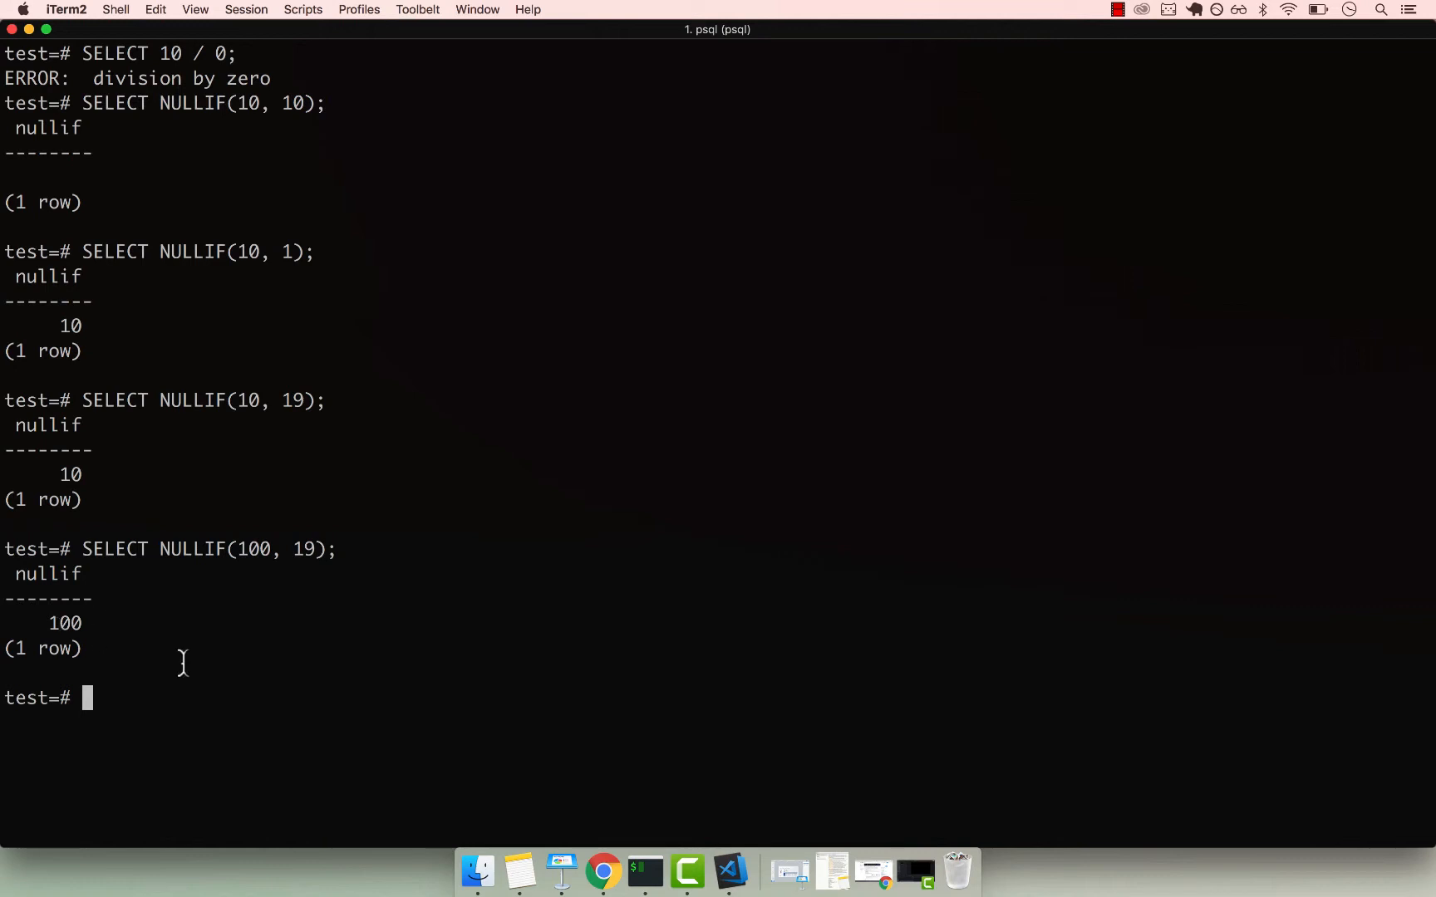
key("Up")
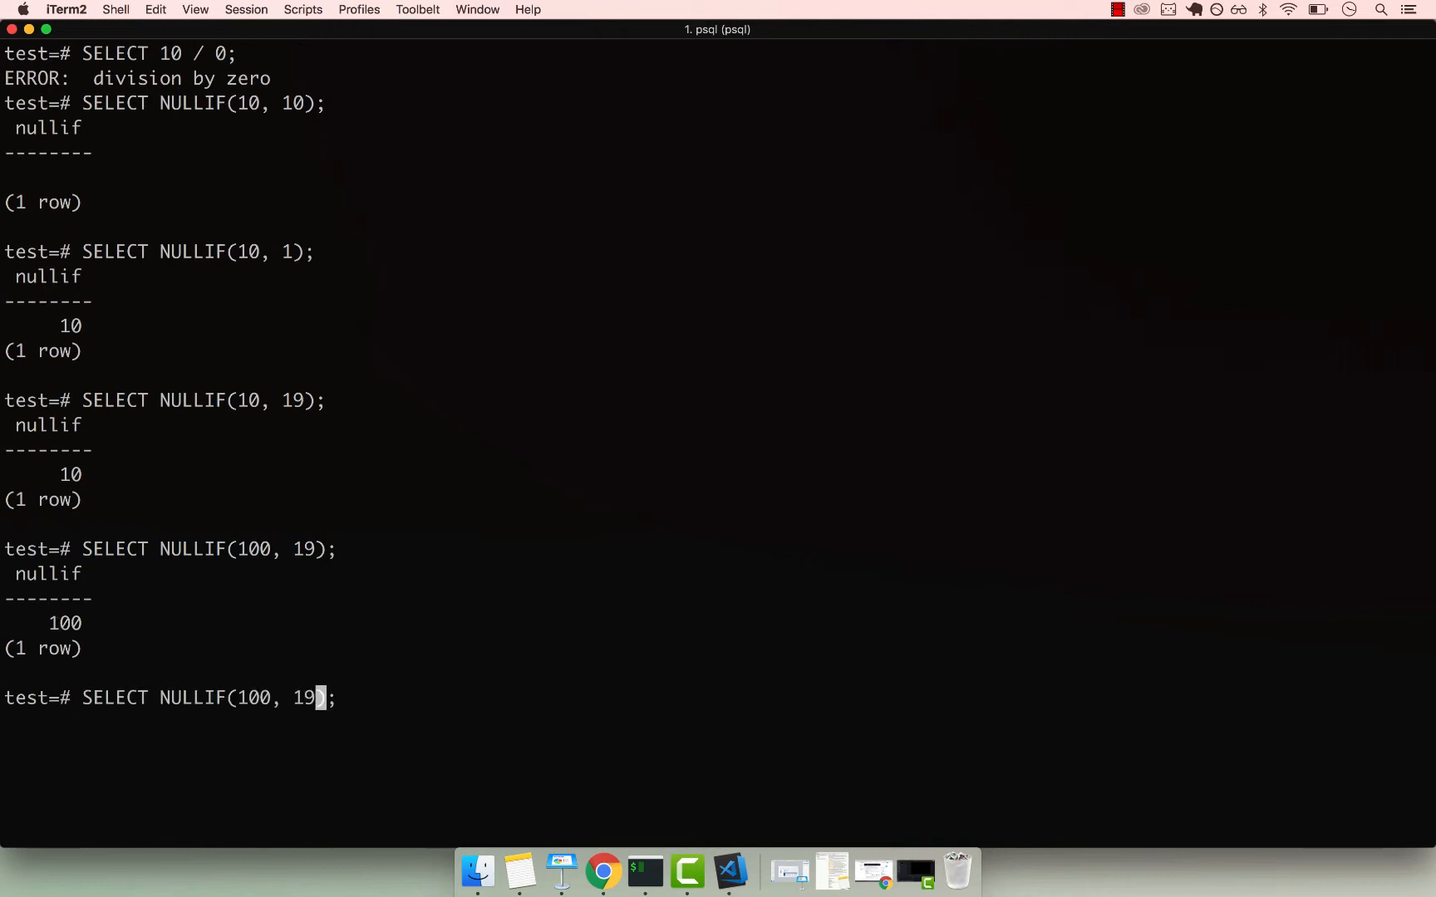
type("00")
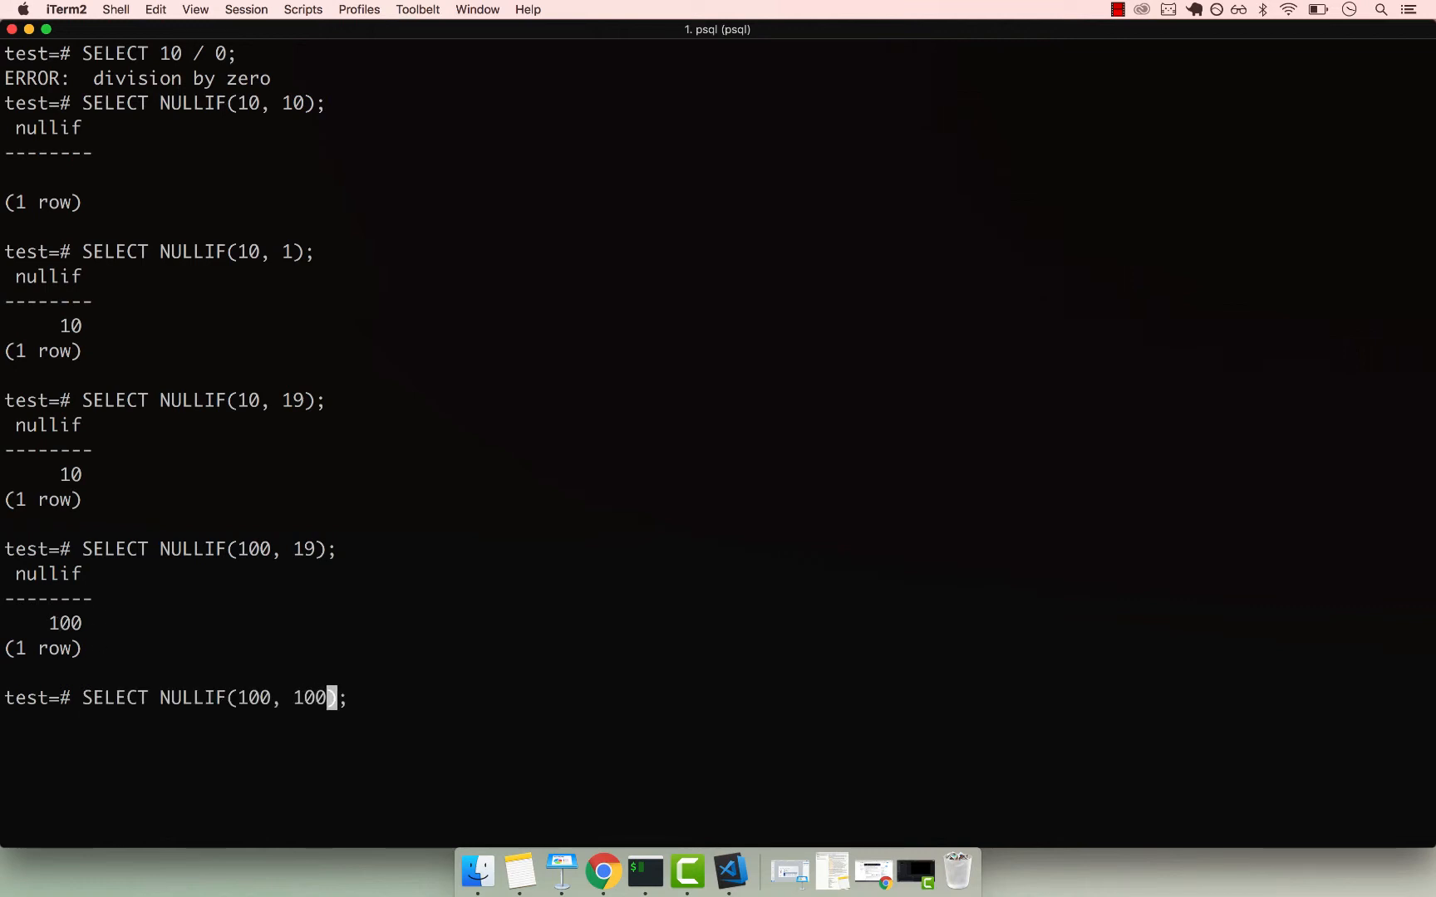
key("Return")
type("SELEC")
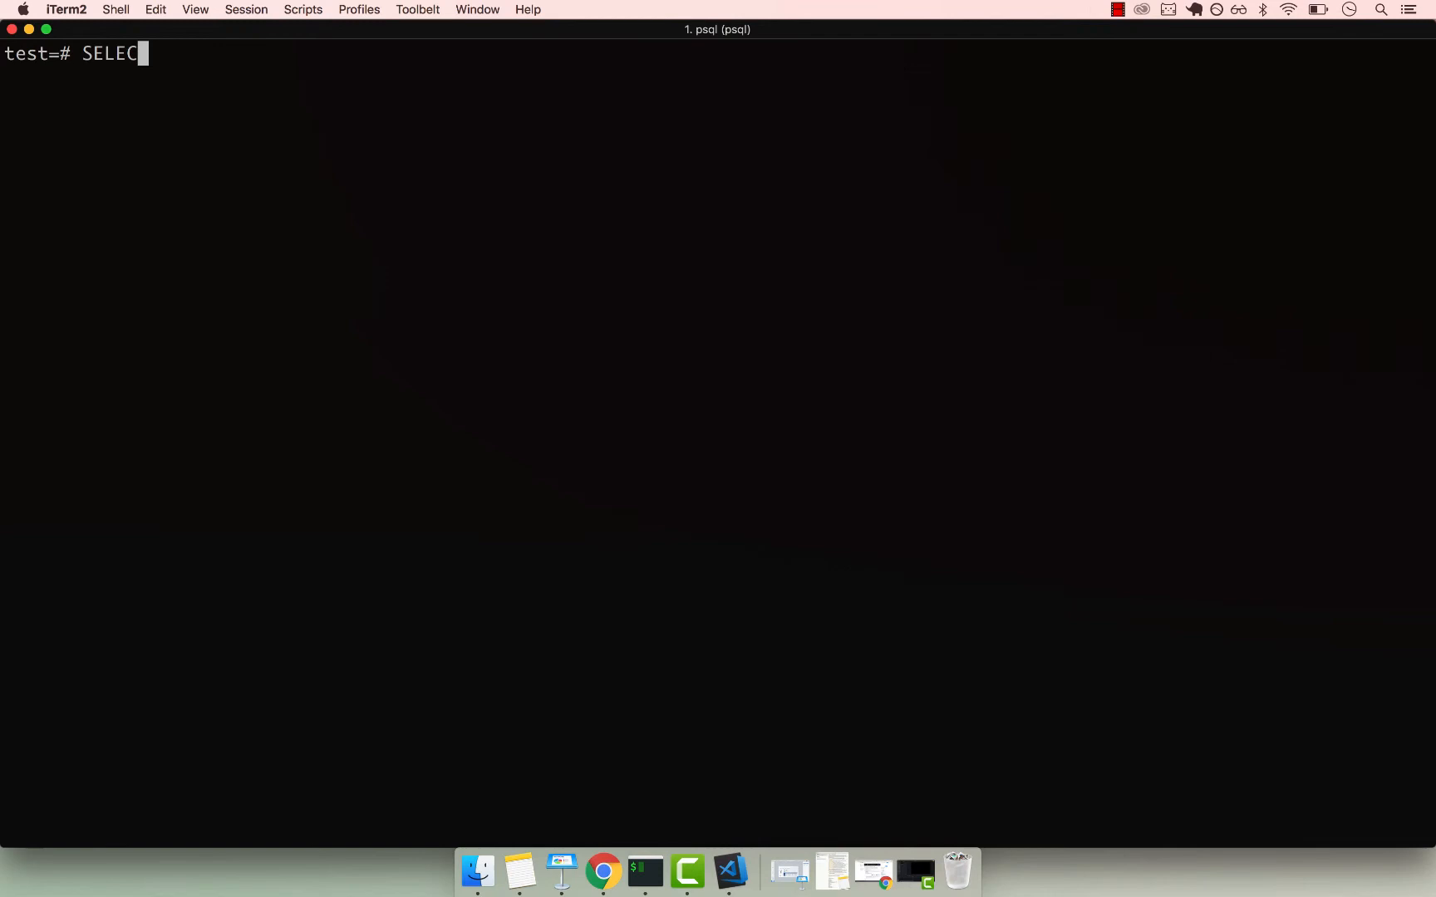
Step: Run SELECT 10 / NULL; which returns an empty null row, and begin a new SELECT
type("10 / NU")
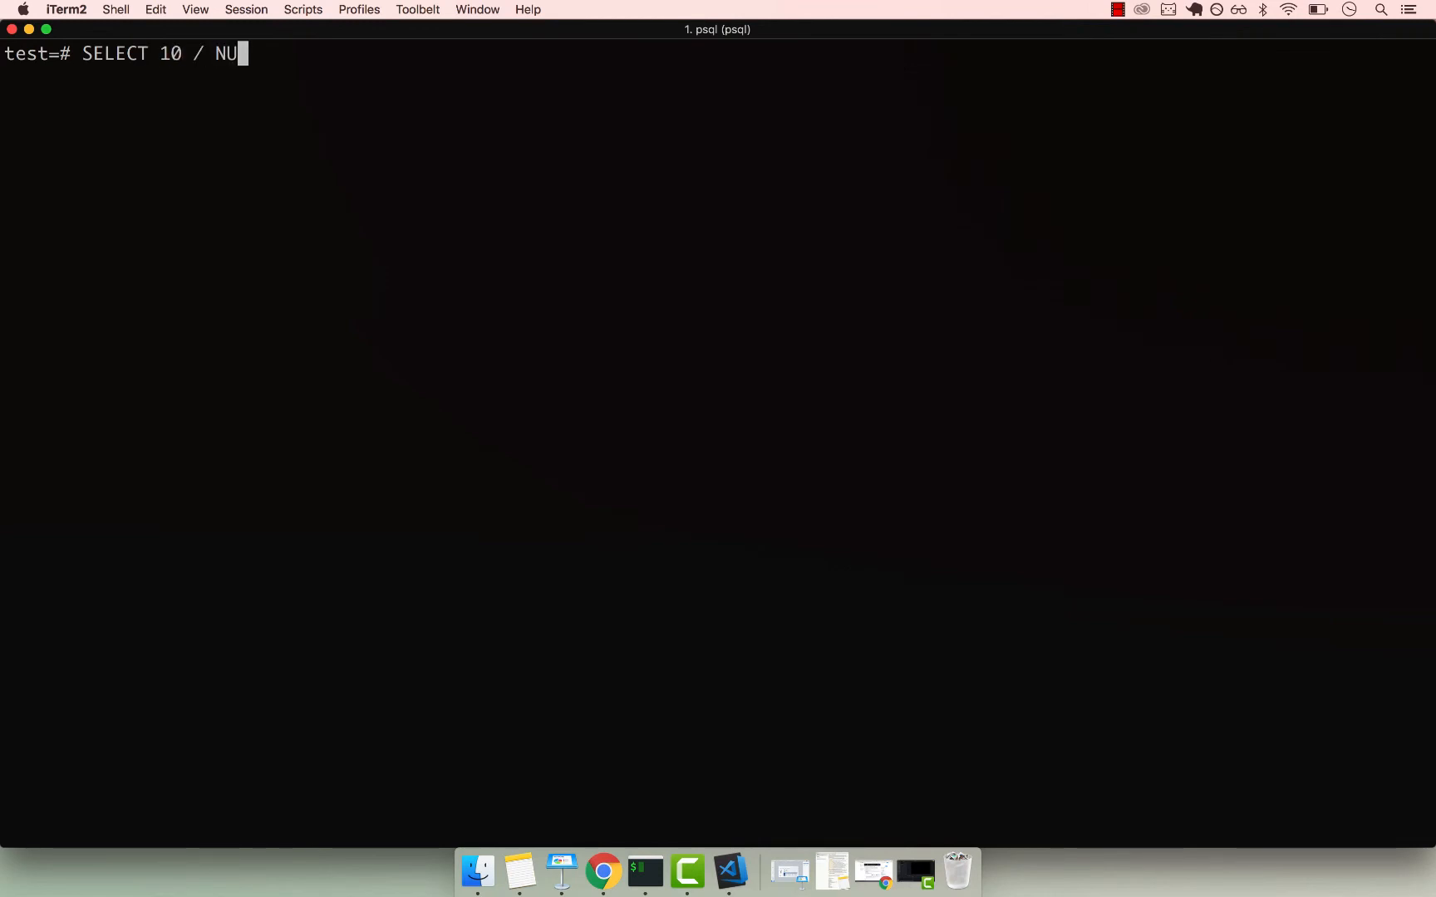
key("Backspace")
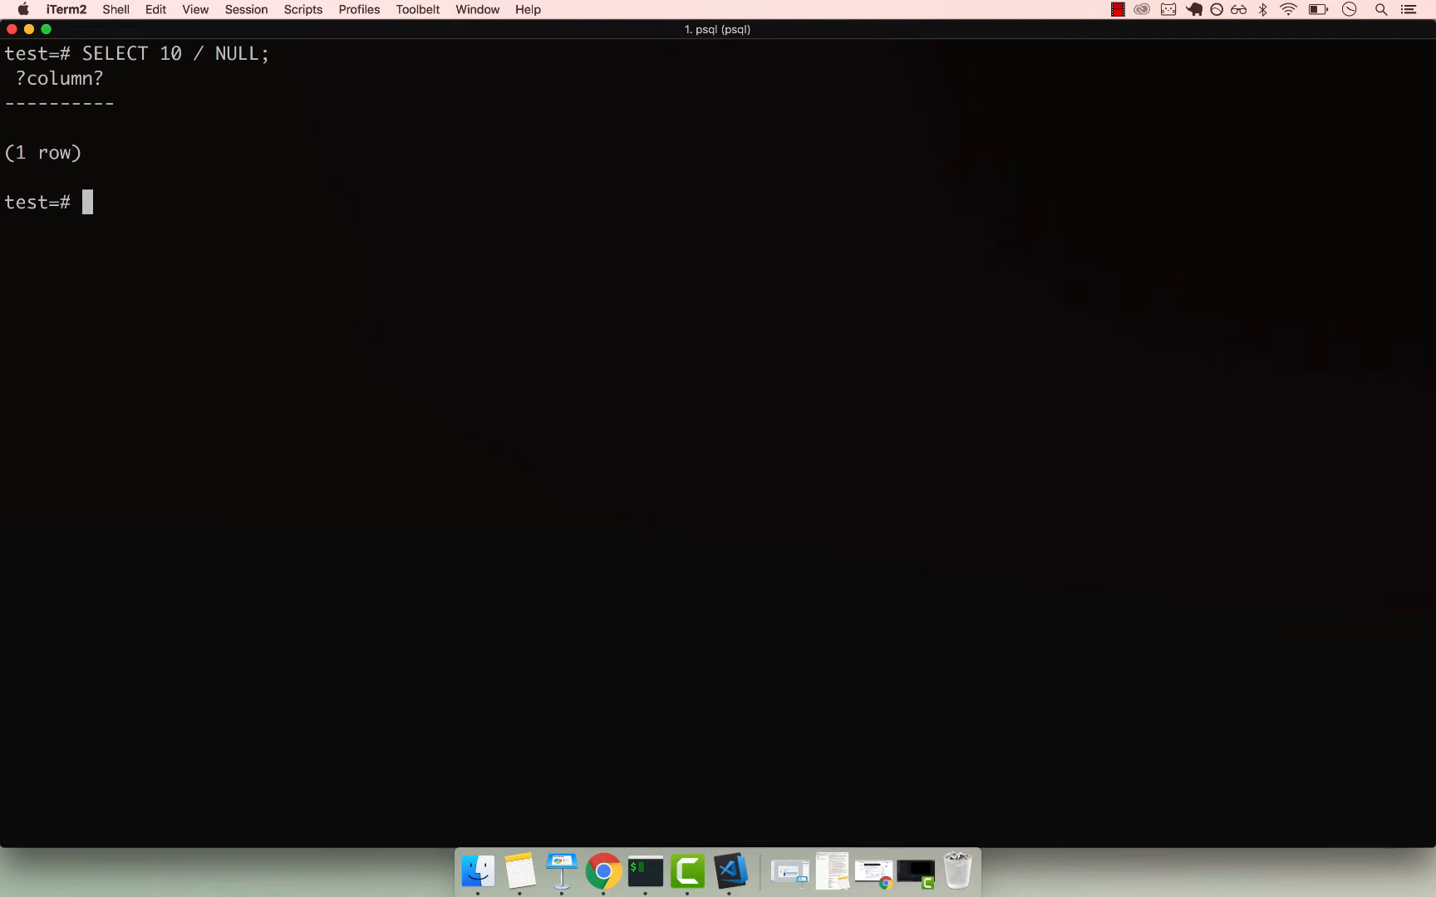
type("SELECT")
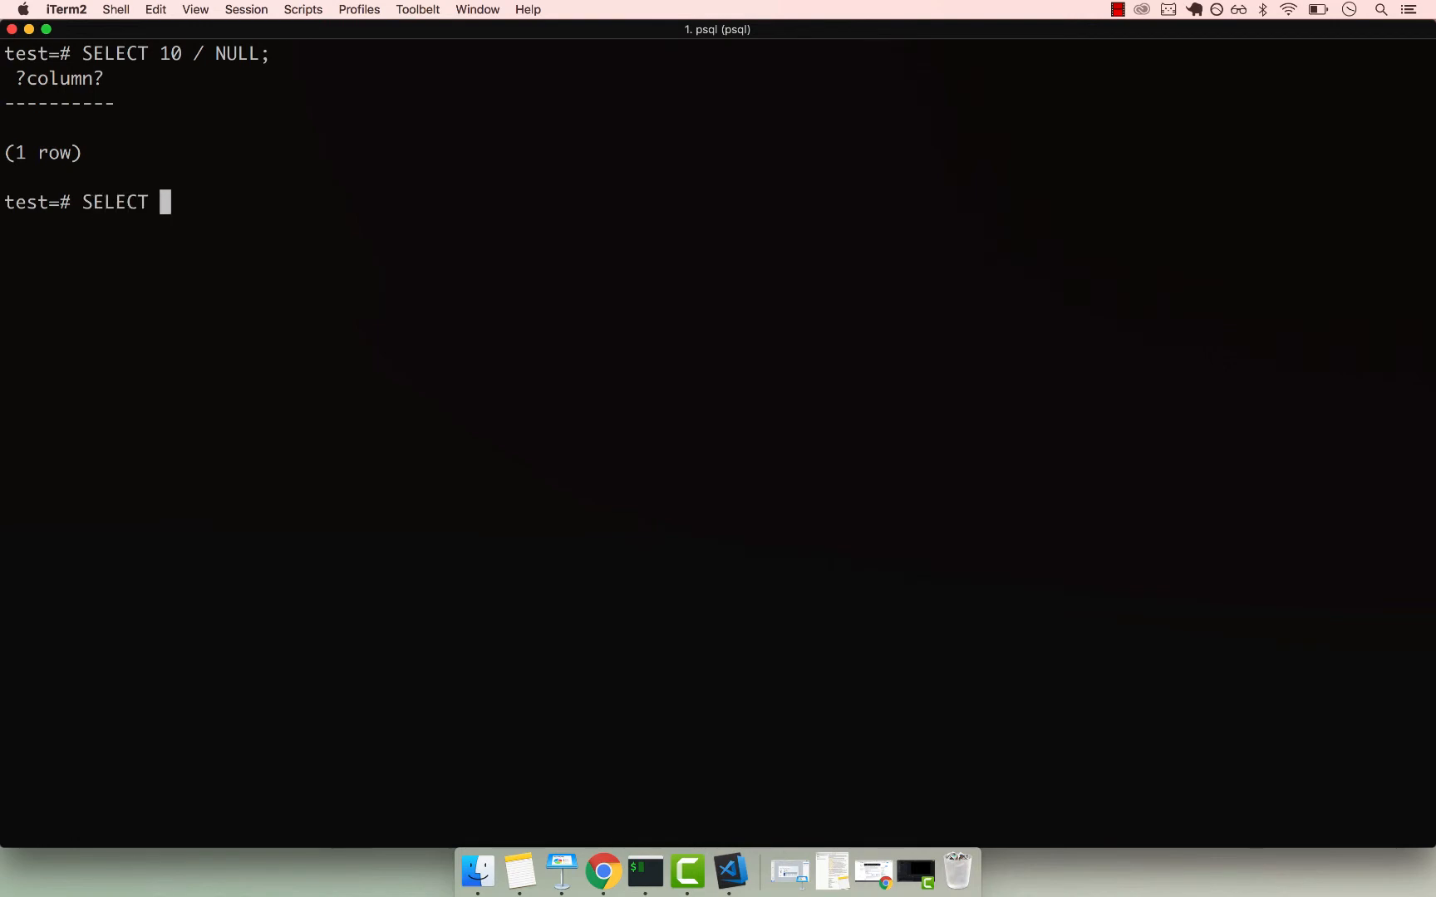
Step: Run SELECT 10 / NULLIF(2, 9); which returns 5
type("10 /")
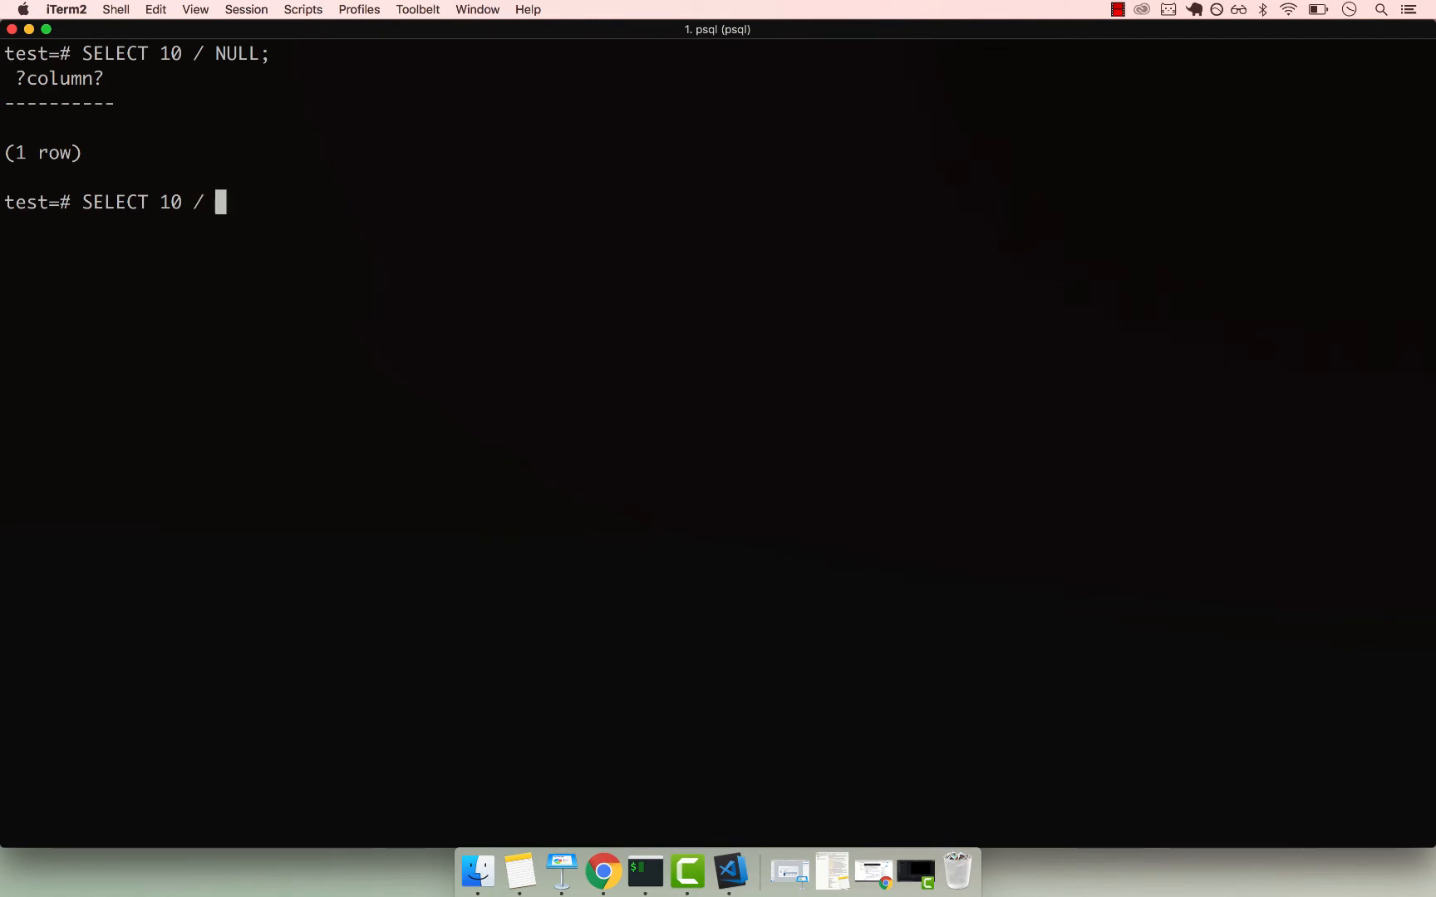
type("NULLIF")
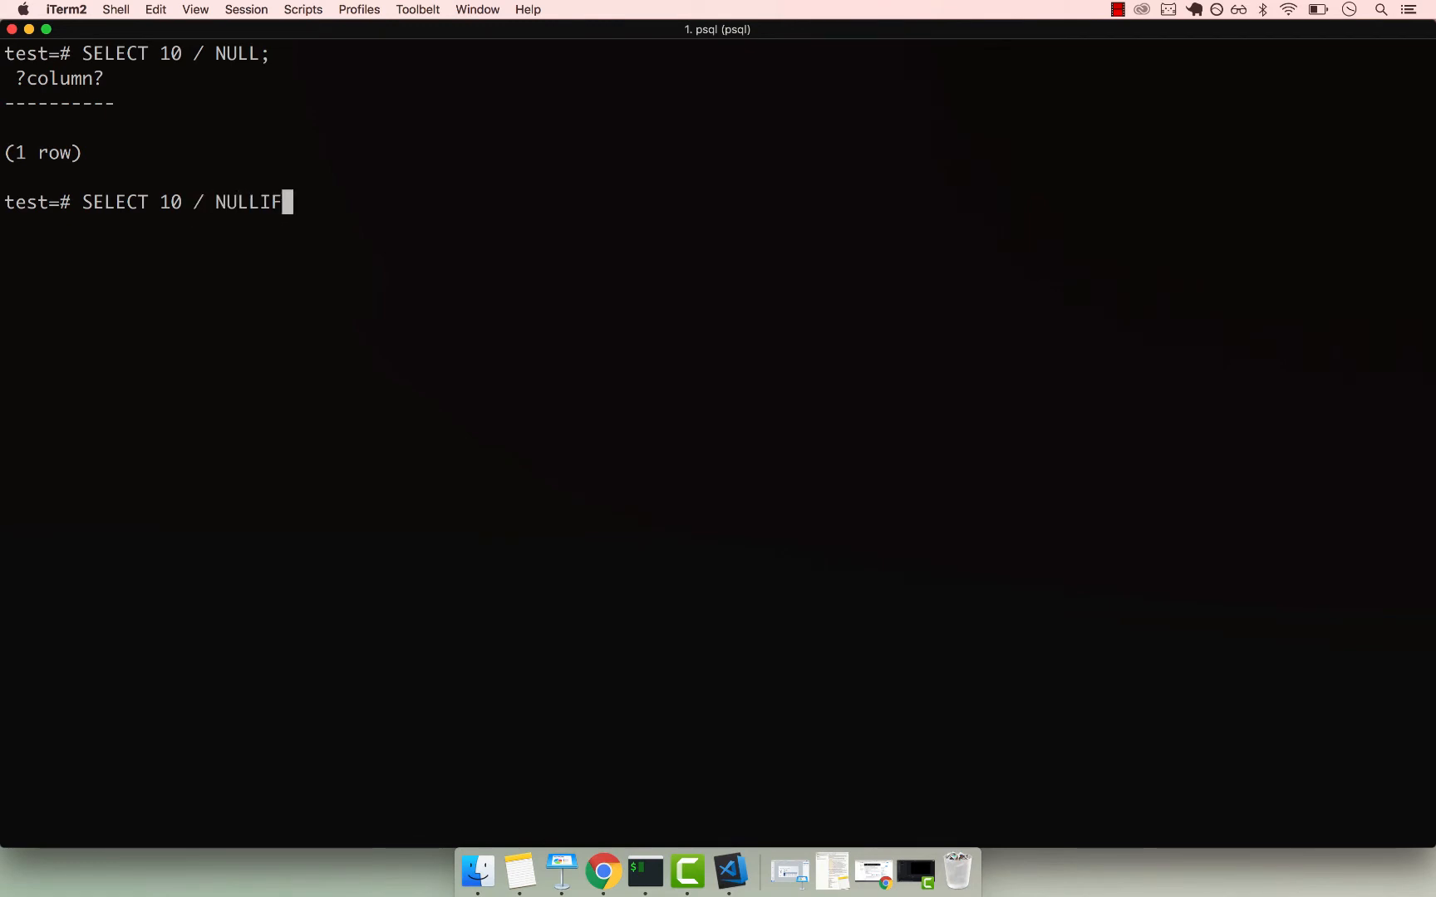
type("(2,")
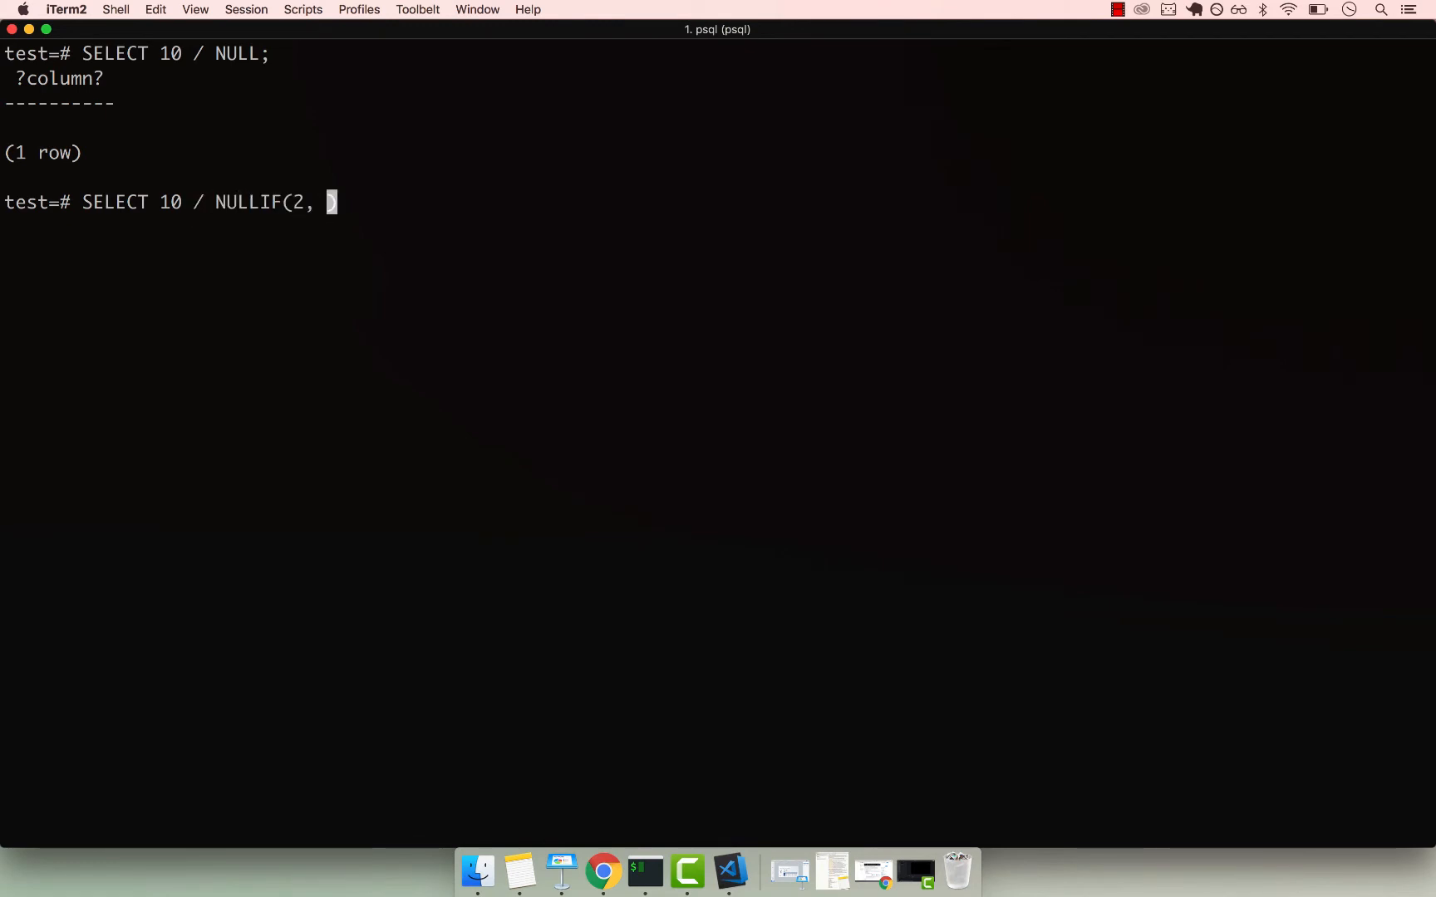
type("9")
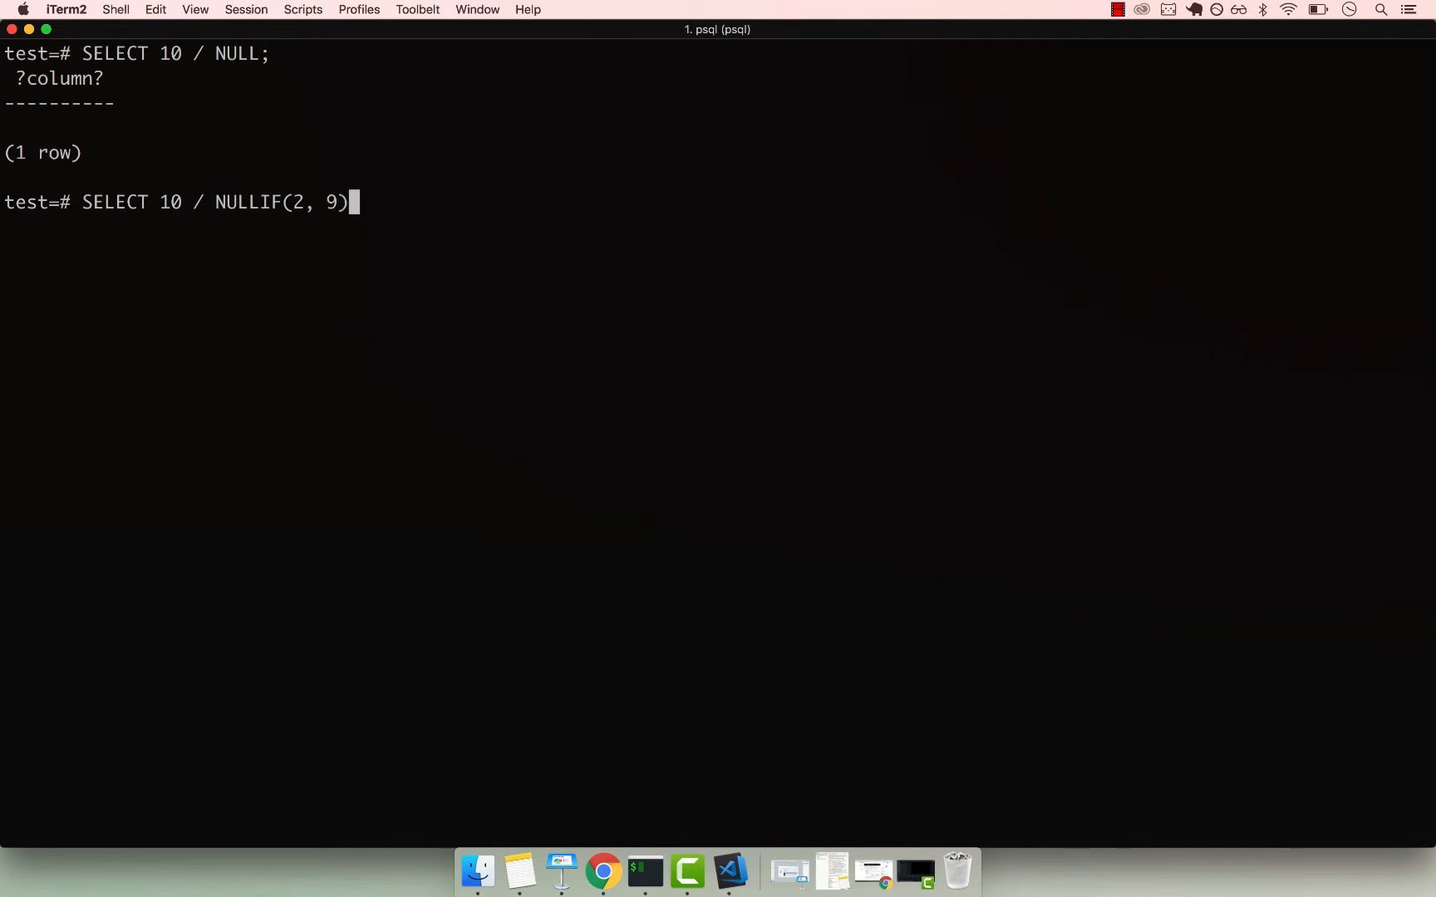
key("Return")
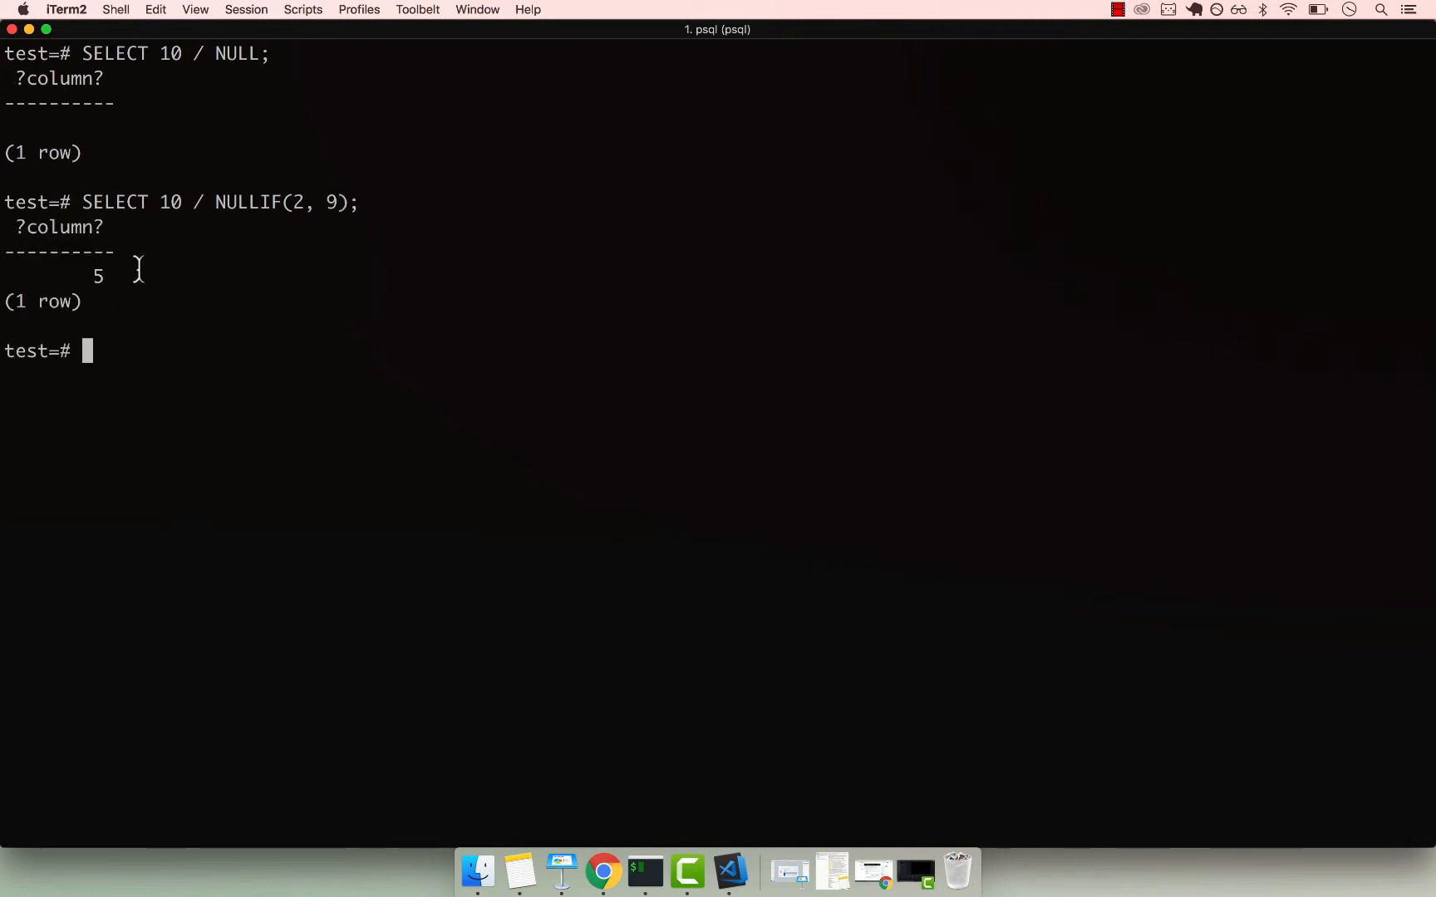
mouse_move(188, 203)
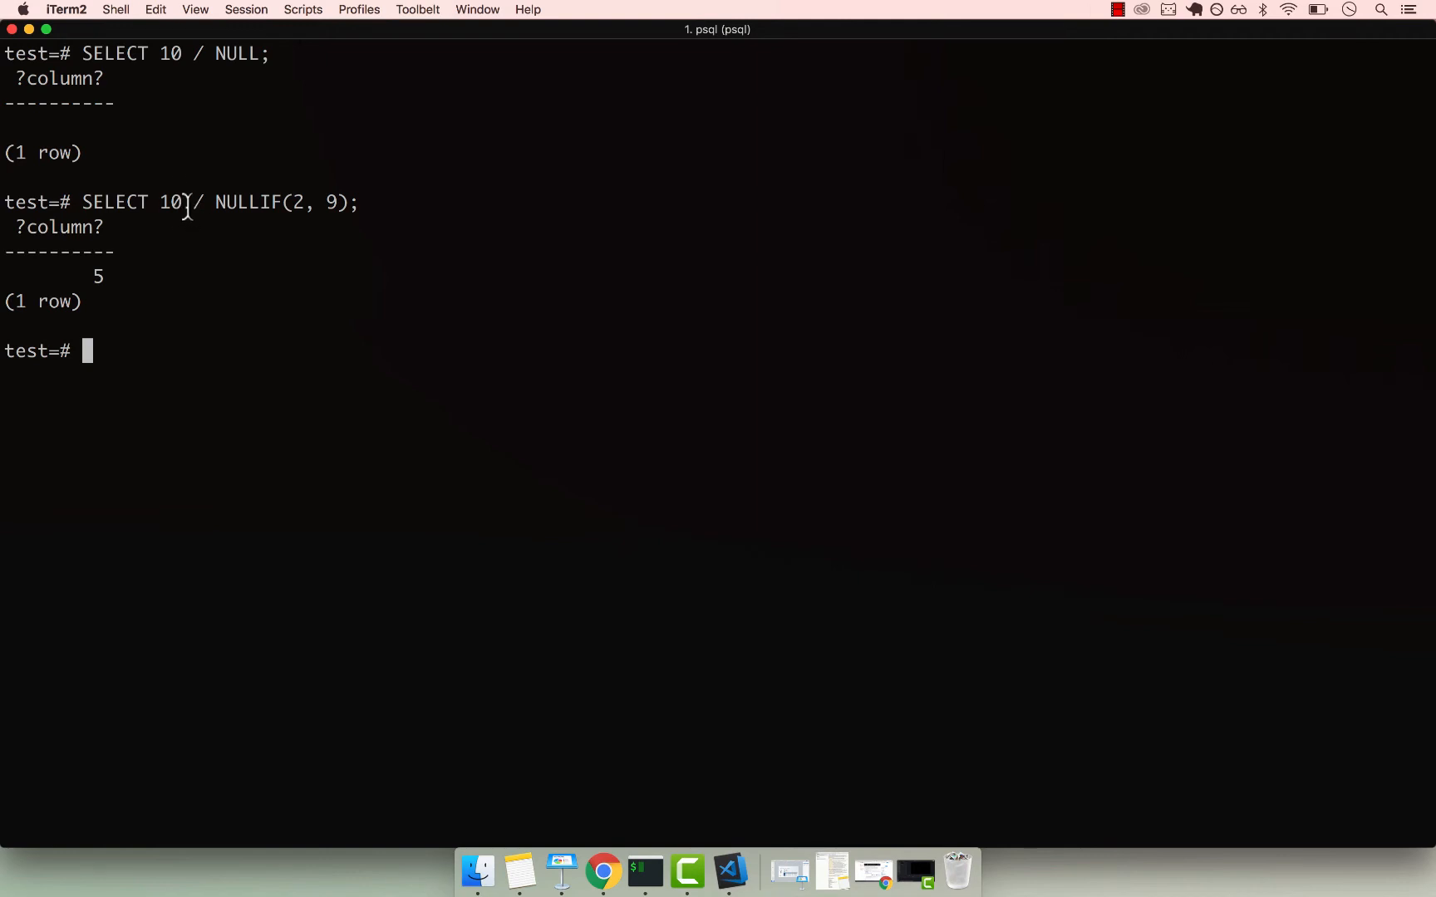
mouse_move(214, 258)
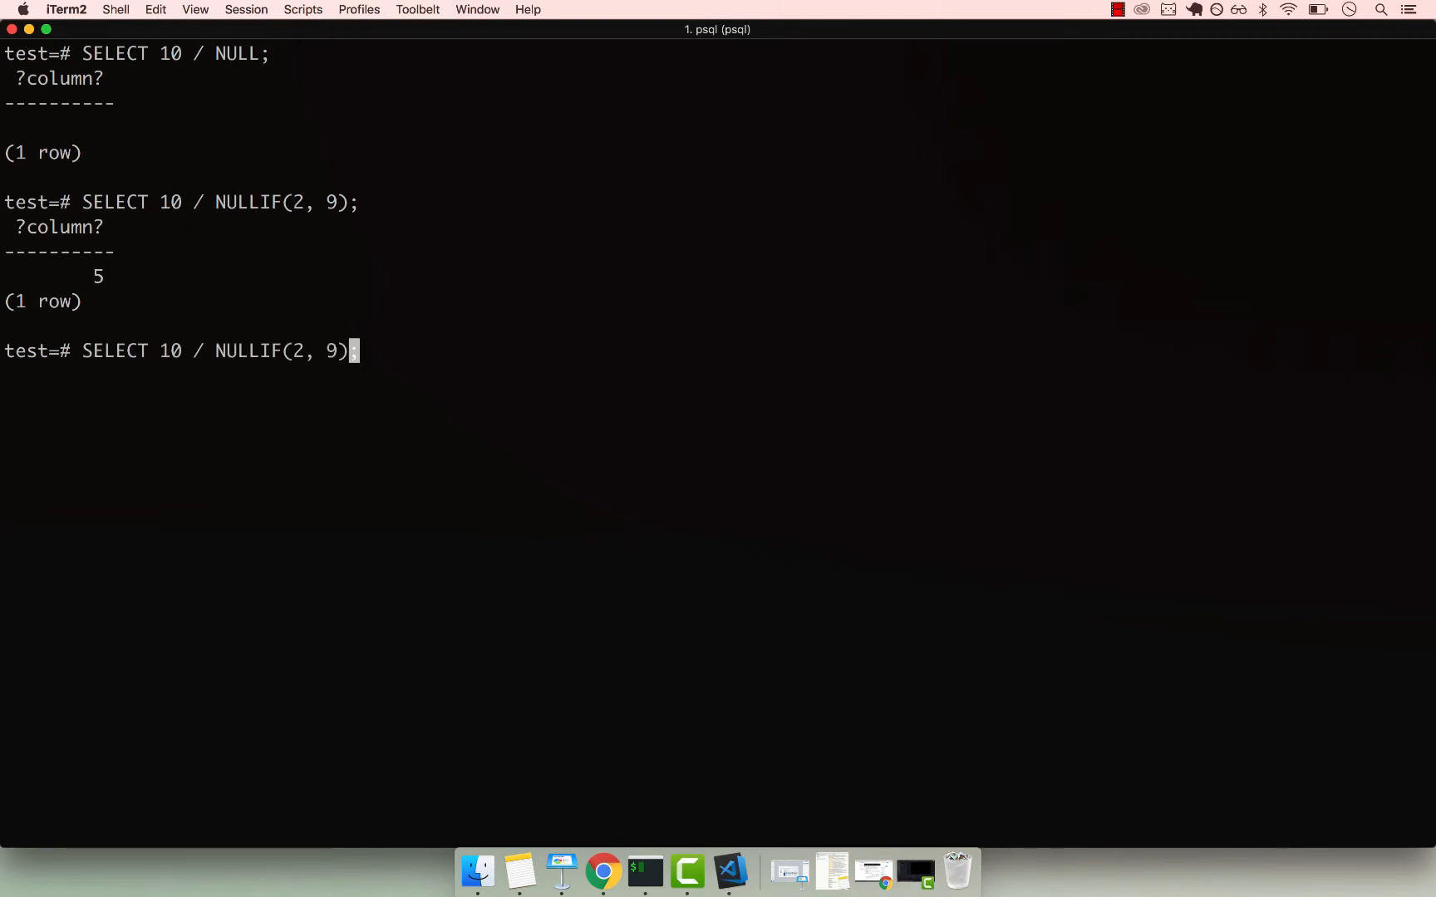
Step: Change the arguments to NULLIF(0, 0) and run it, getting a null row instead of an error
key("Backspace")
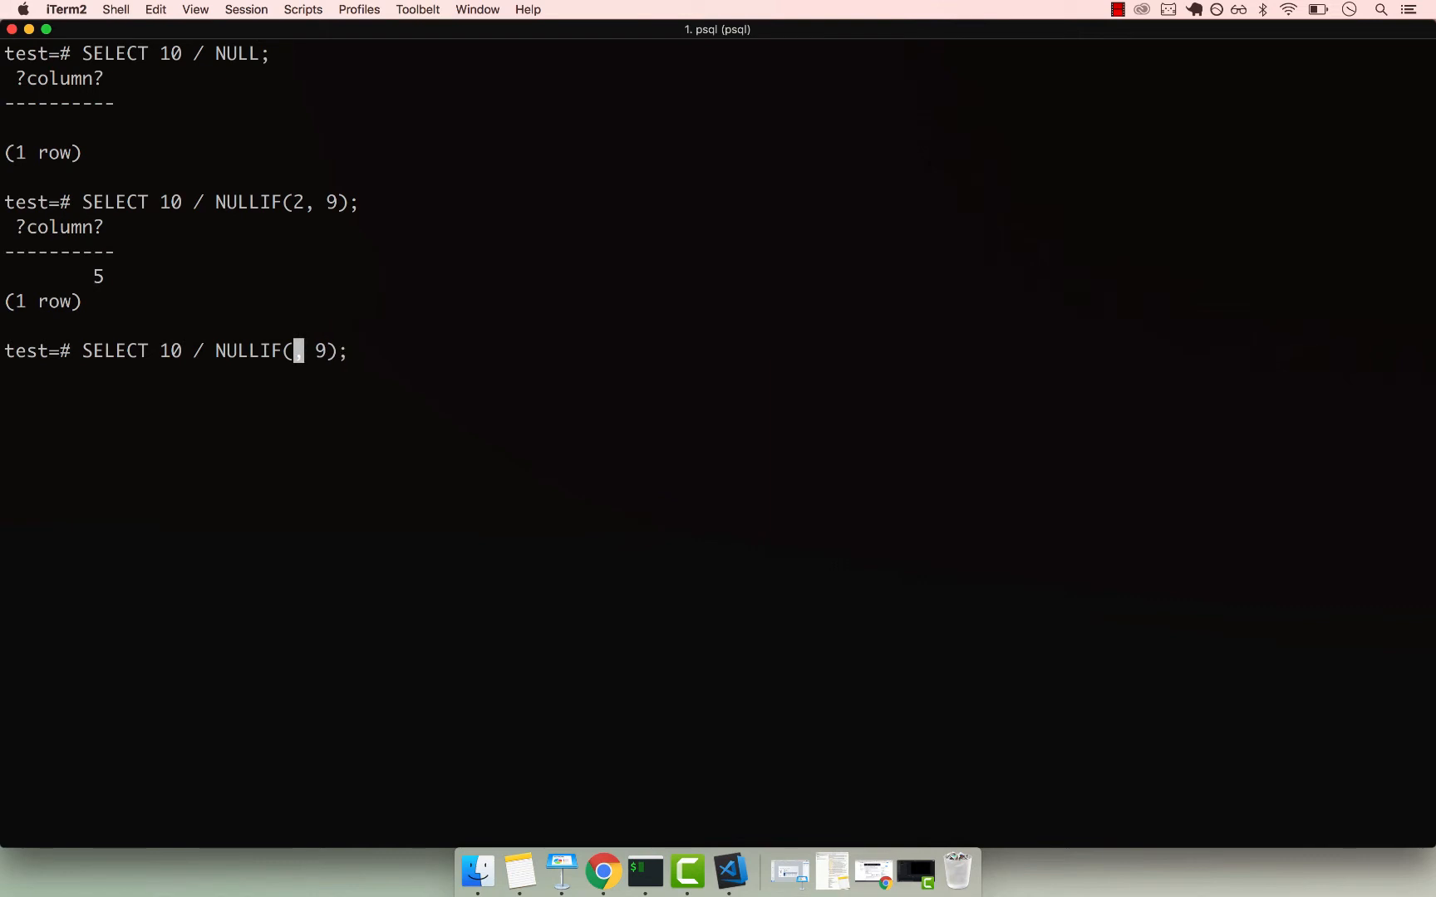
type("0, 0")
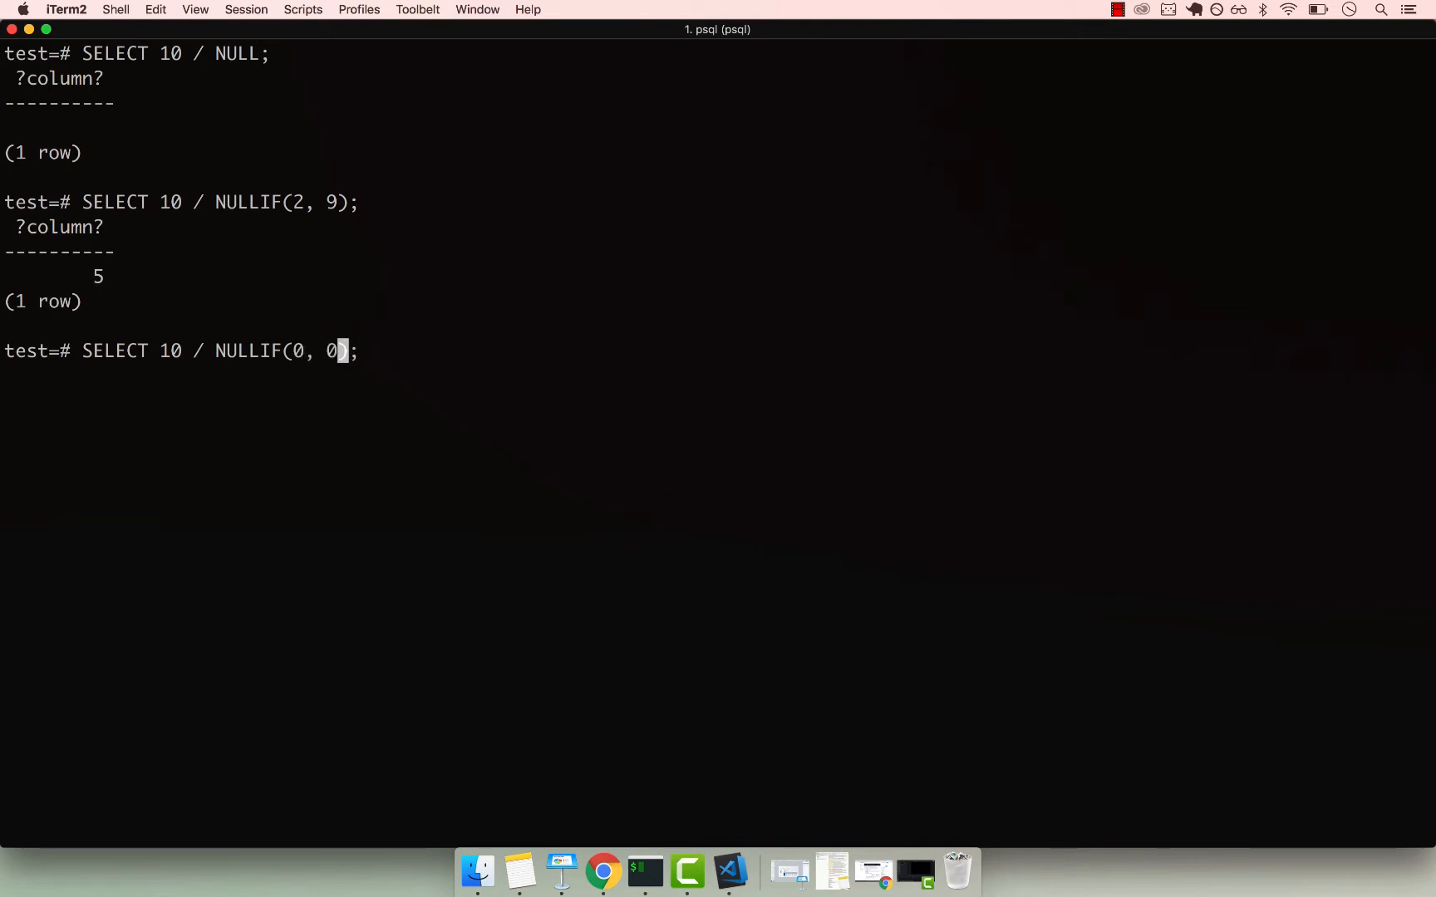
key("Left")
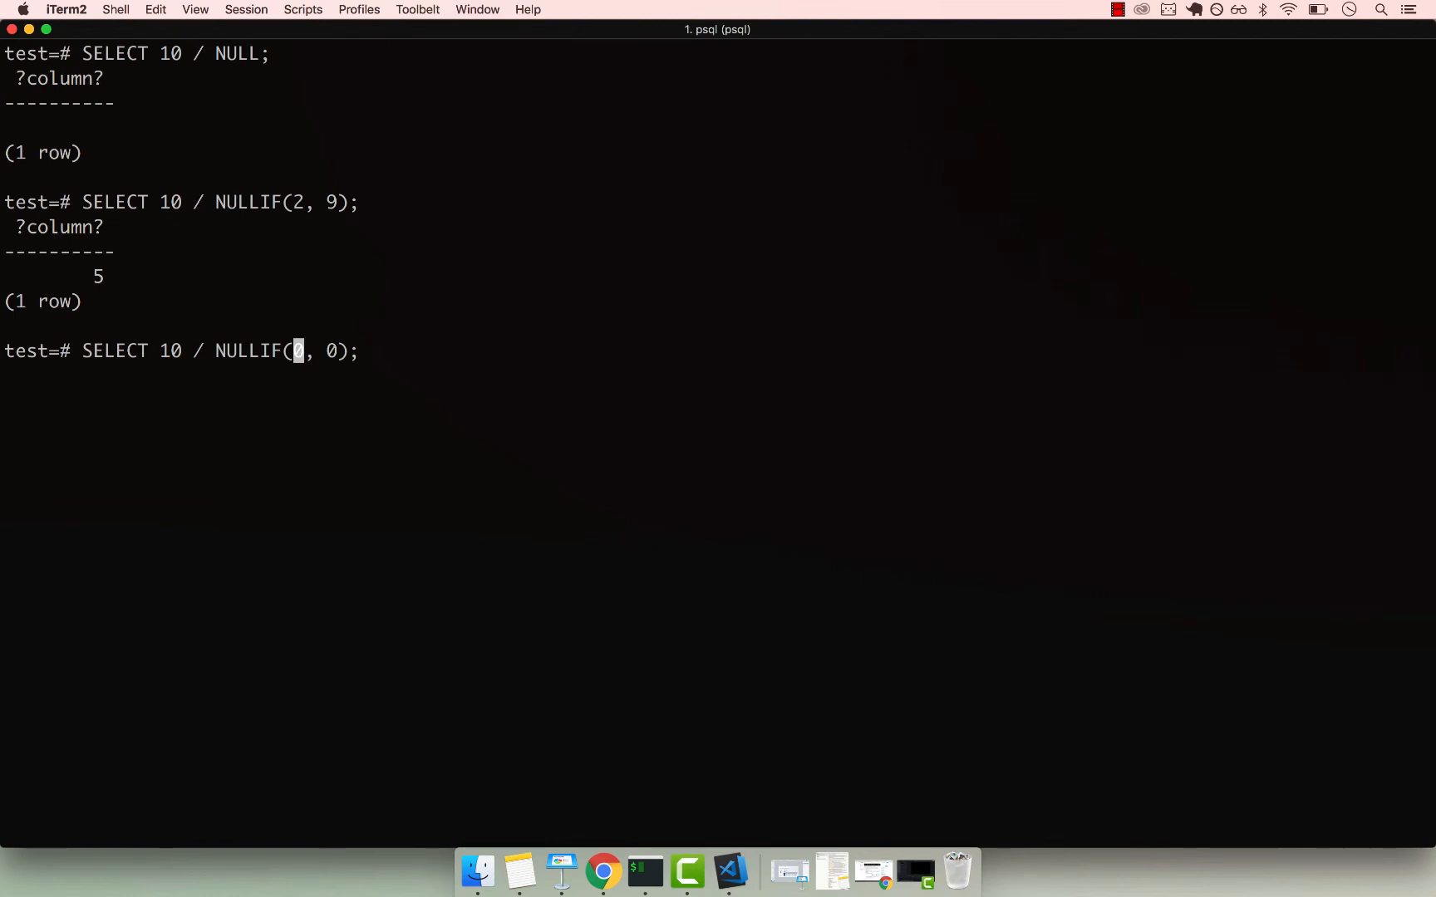
key("Return")
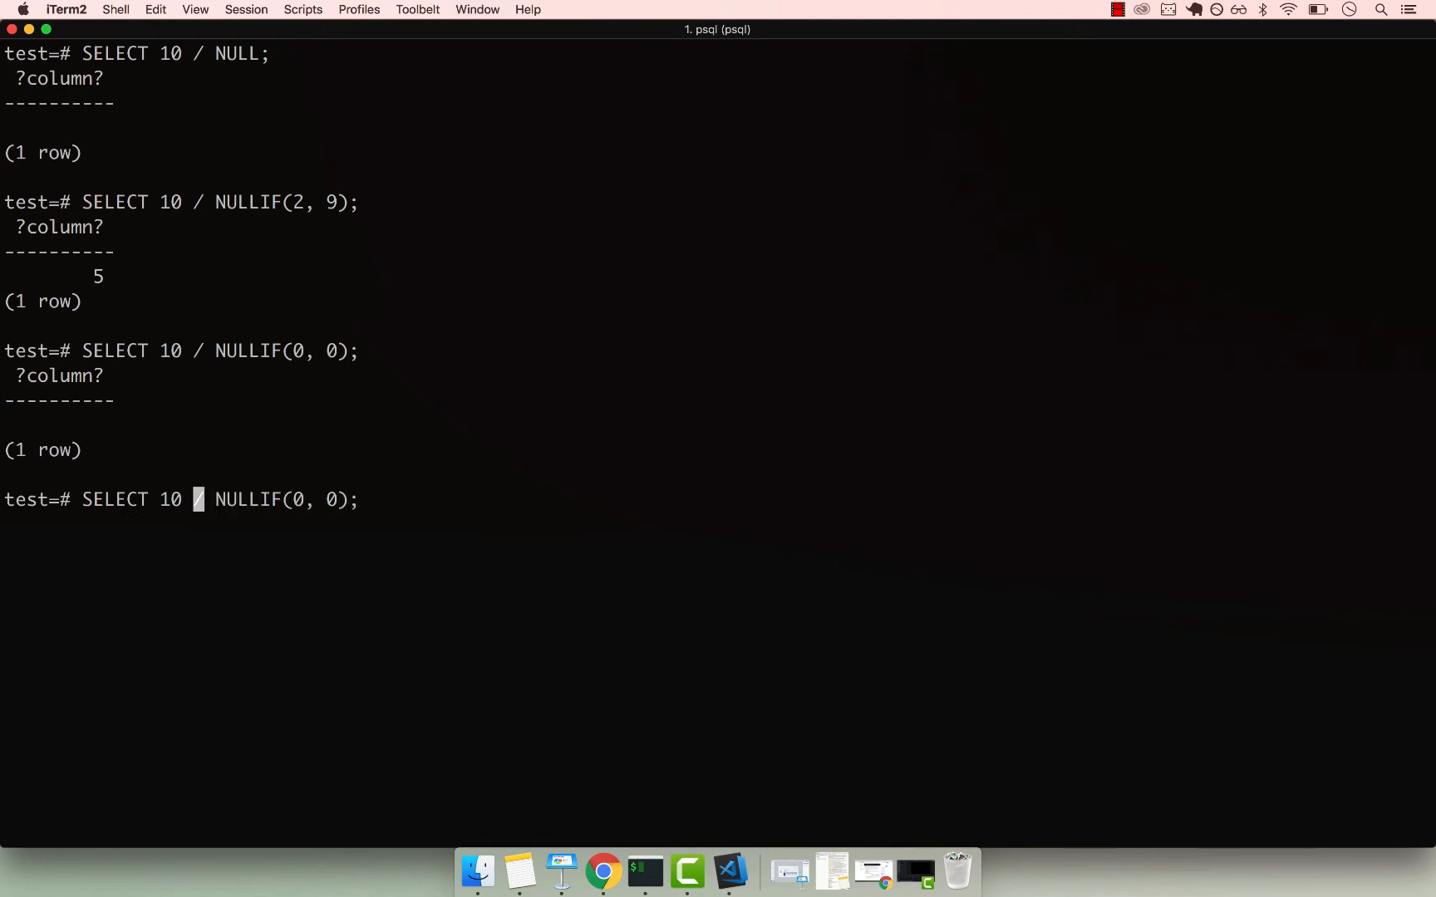
key("Home")
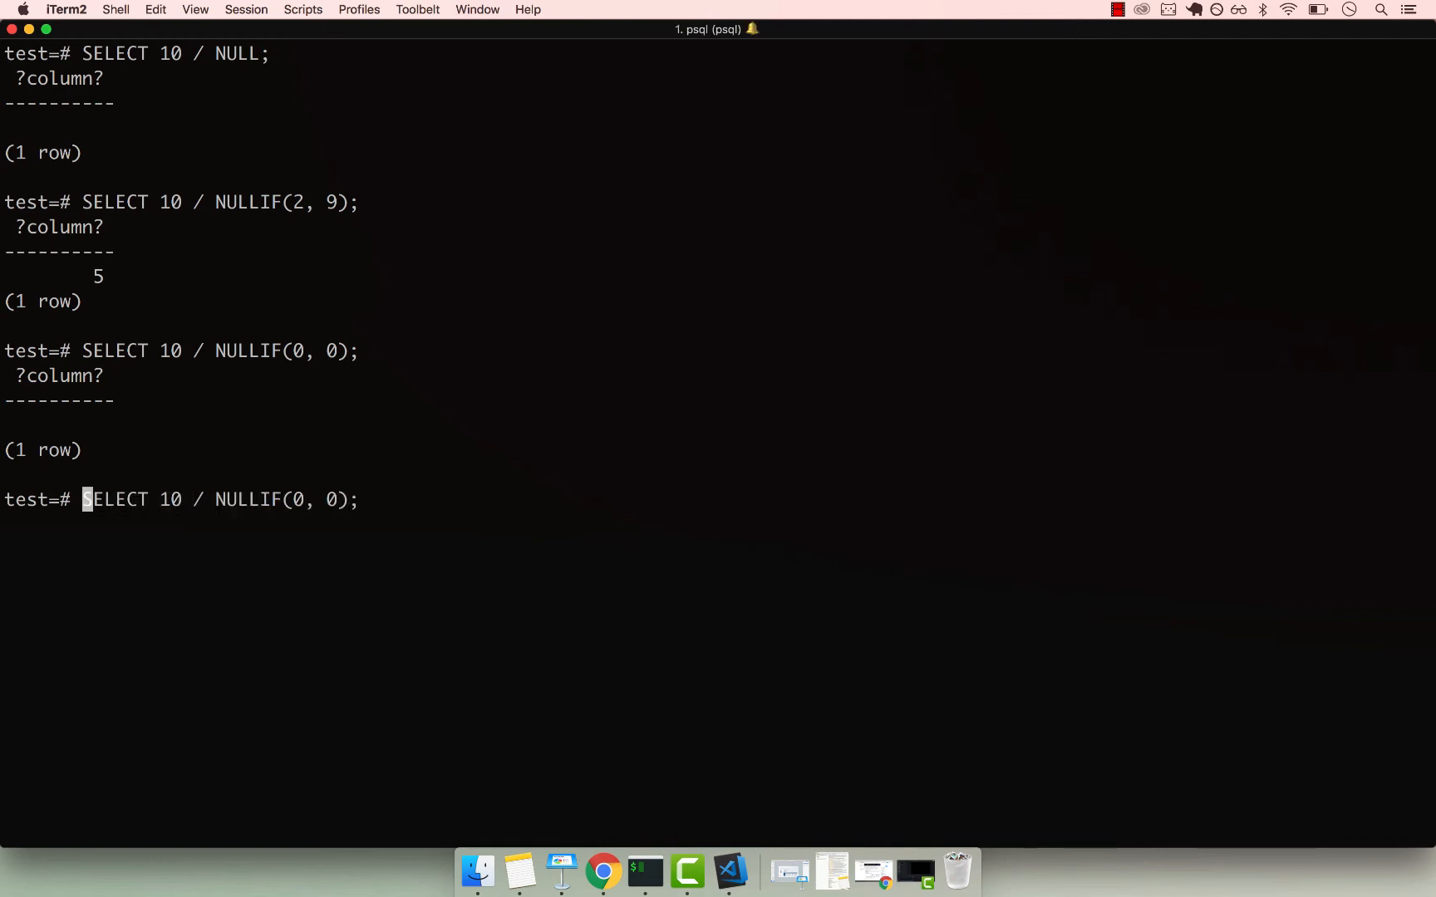
Step: Wrap the query in COALESCE(..., 0) and run it, hitting a syntax error
type("COALESCE(")
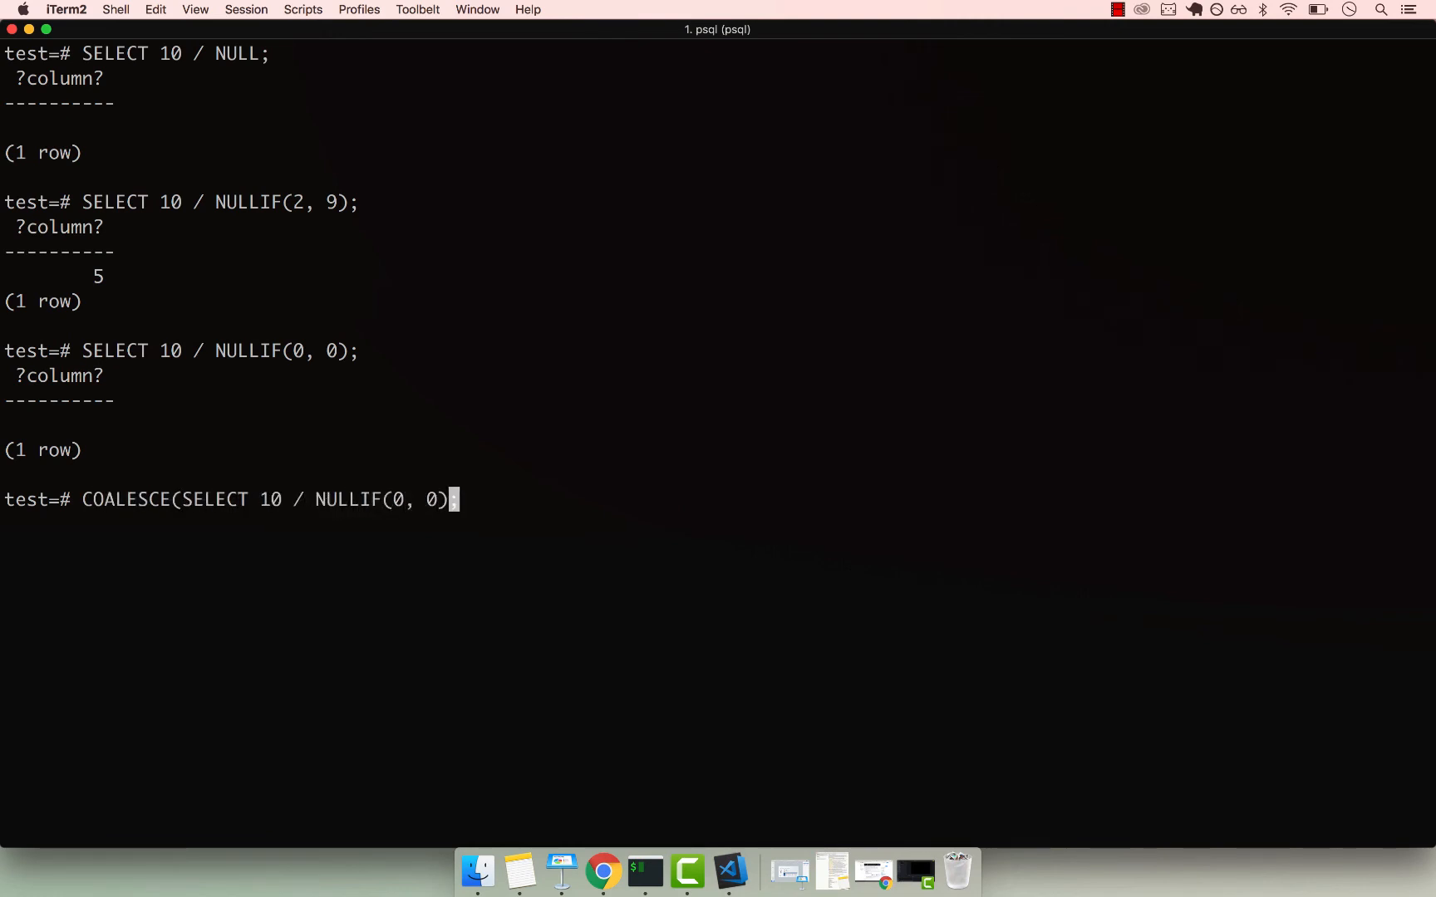
type(";")
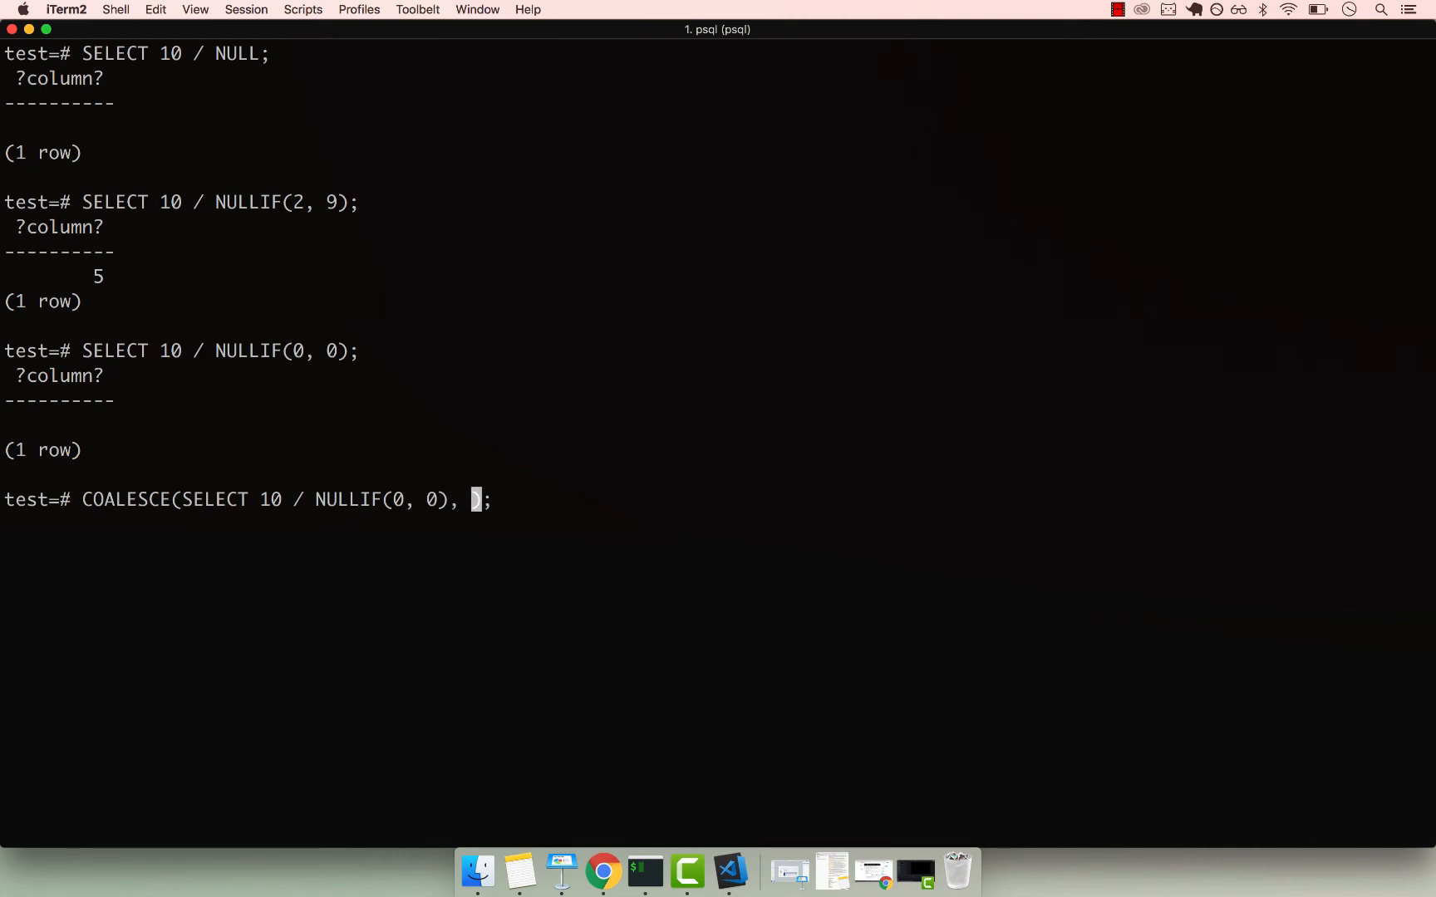
type("0")
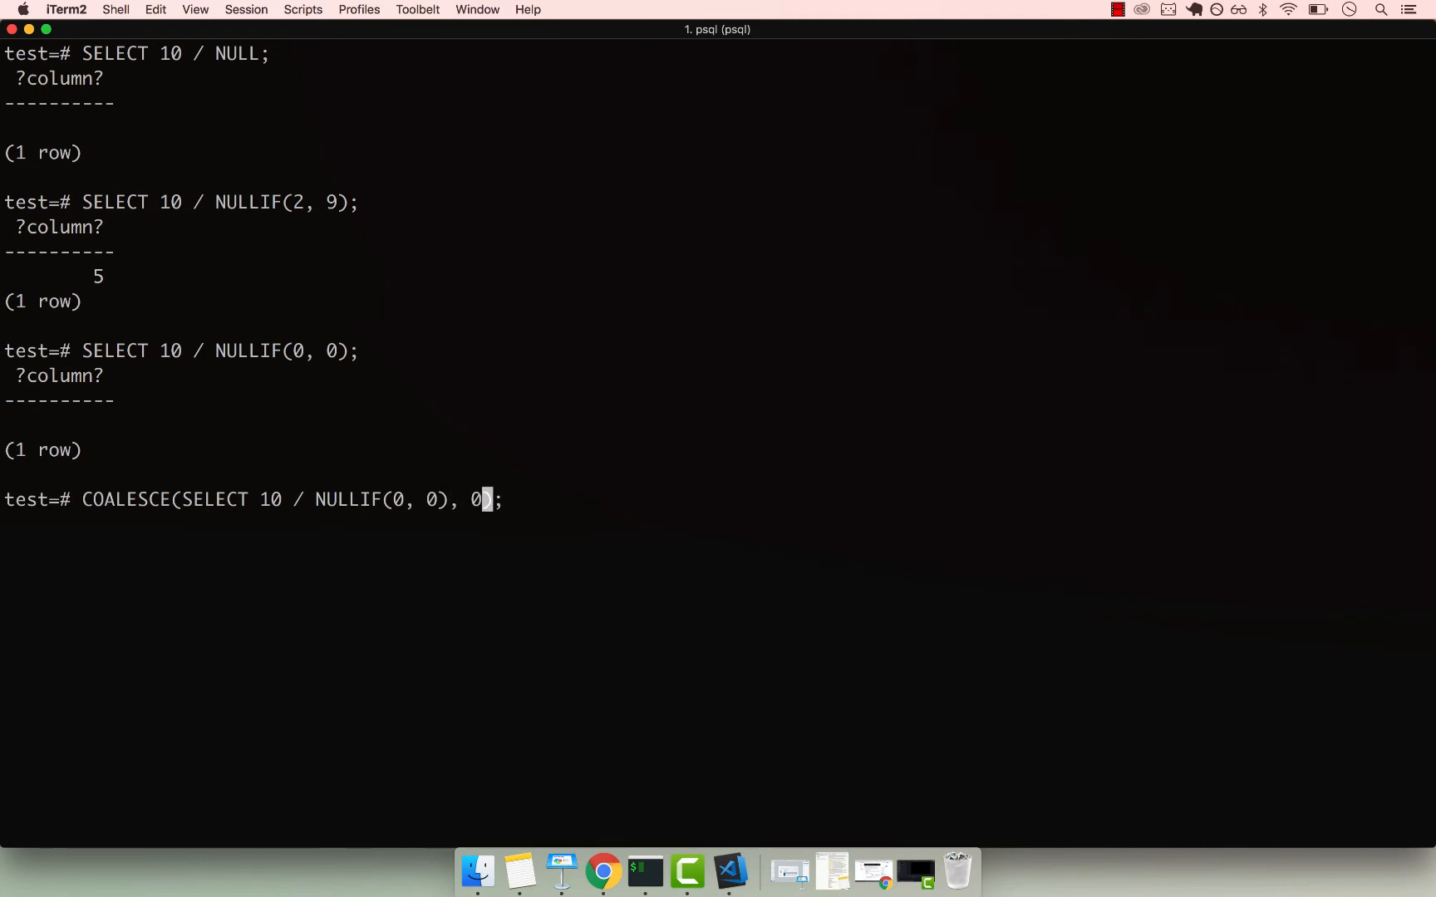
key("Return")
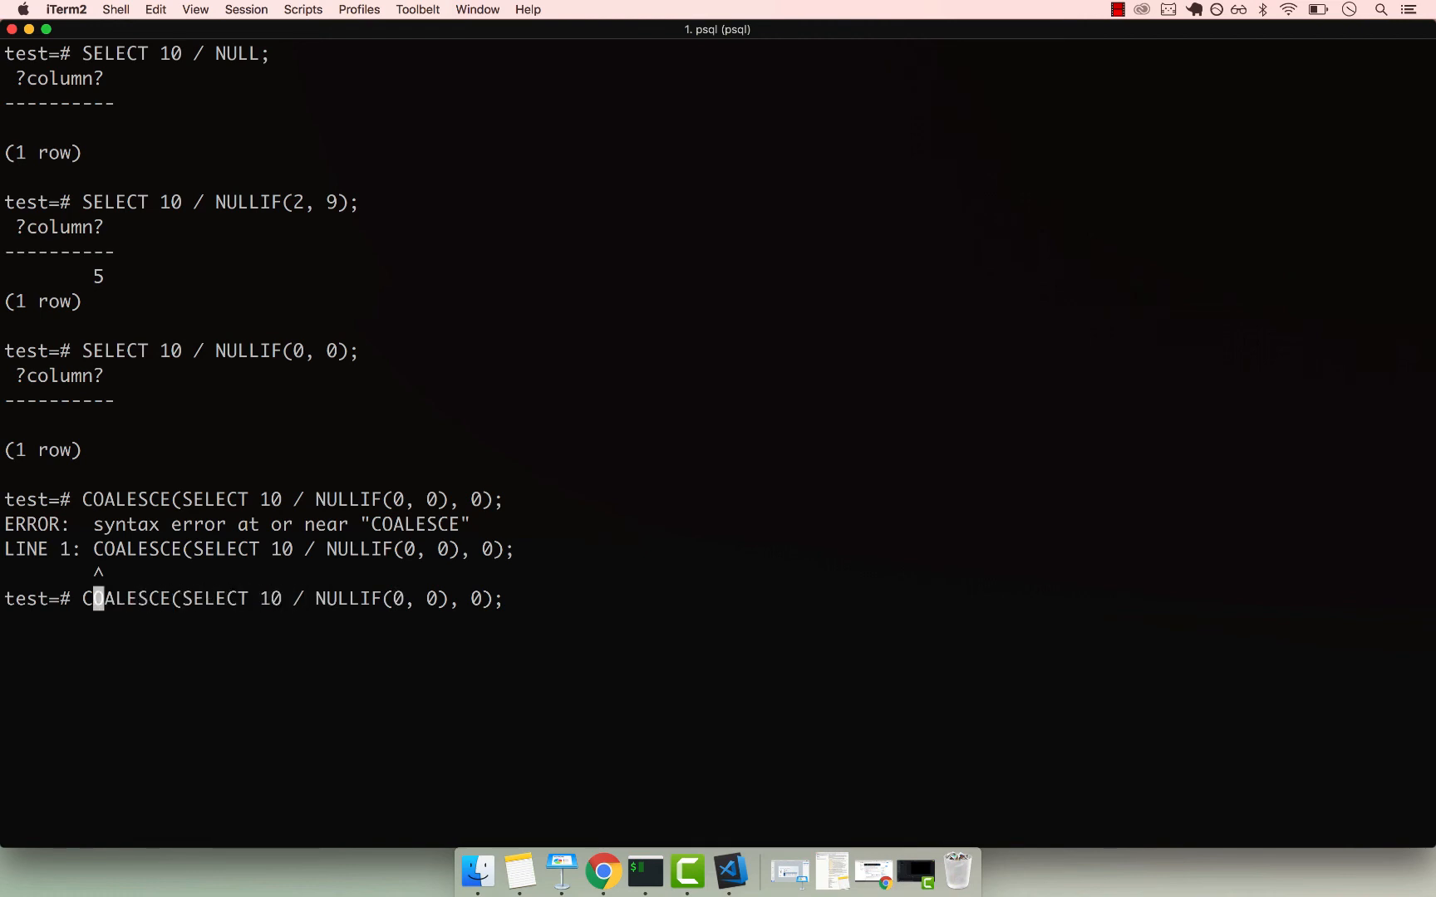
Step: Add SELECT in front and run again, then remove the inner SELECT and clear the screen
type("SELECT")
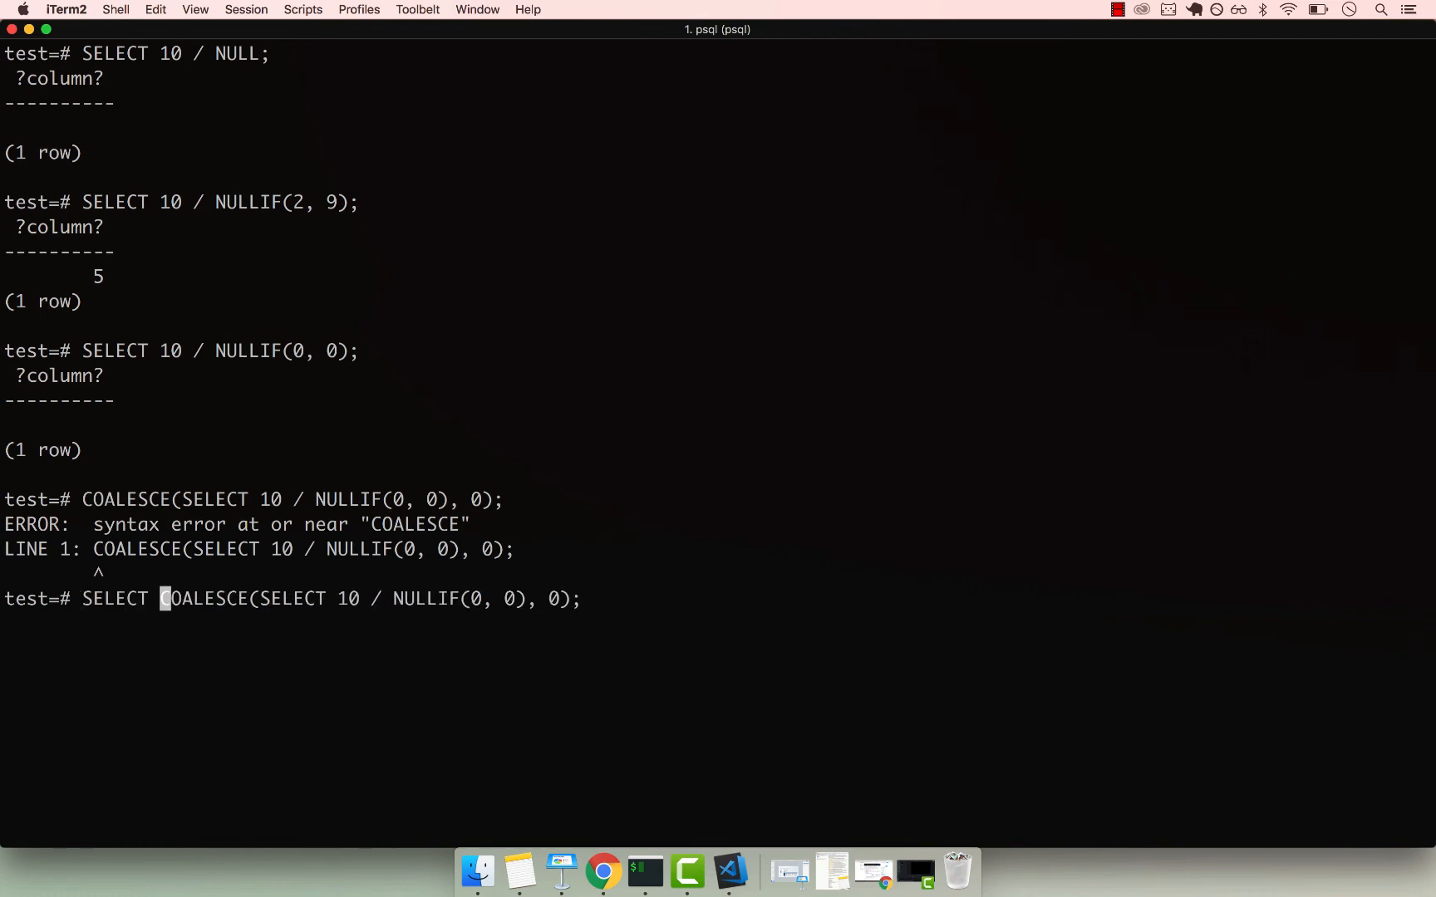
key("Return")
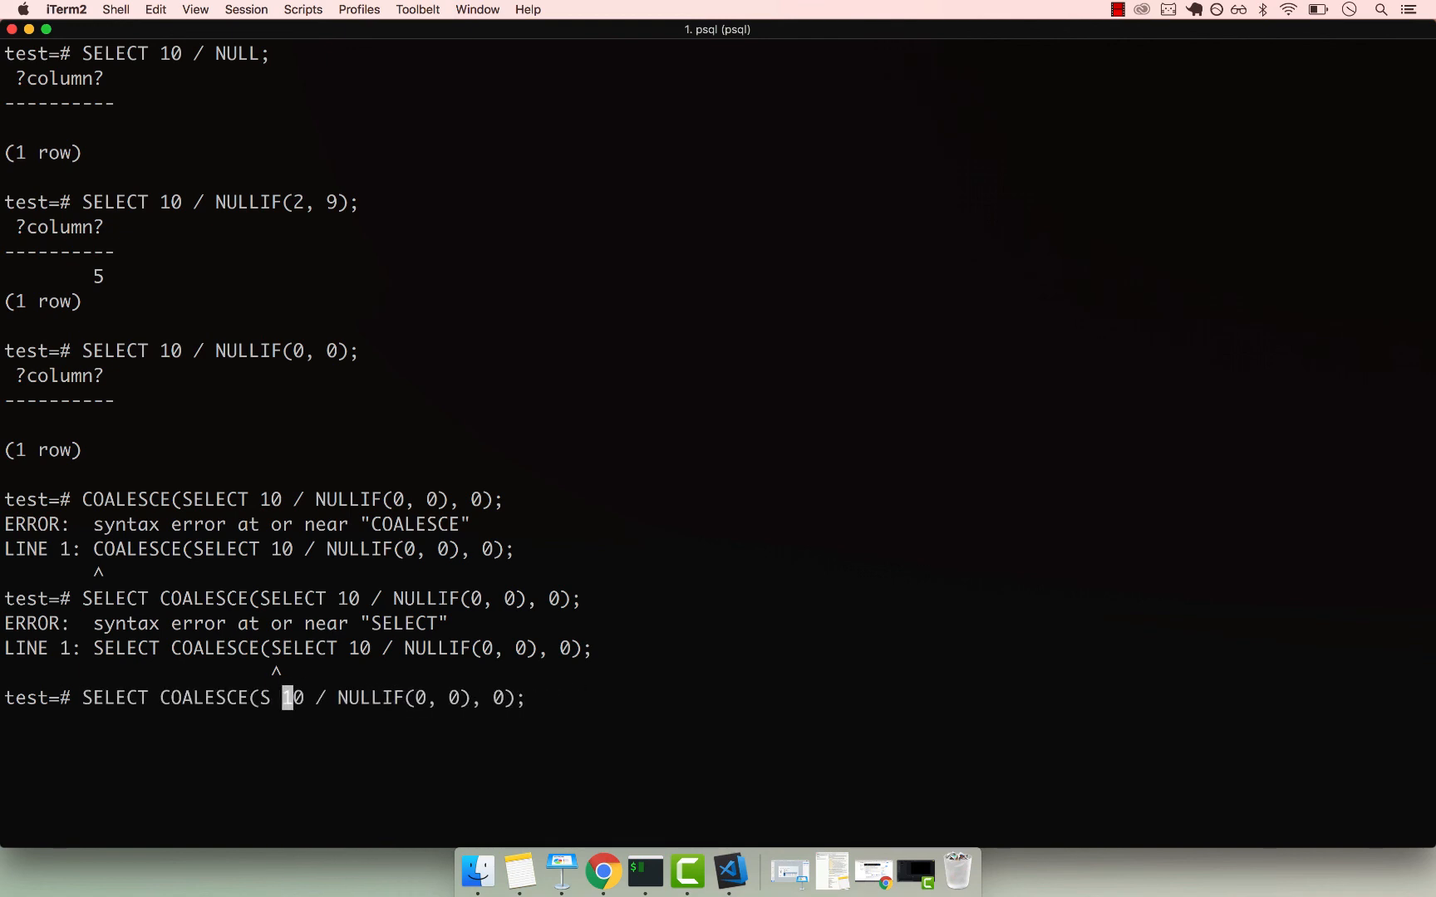
key("Return")
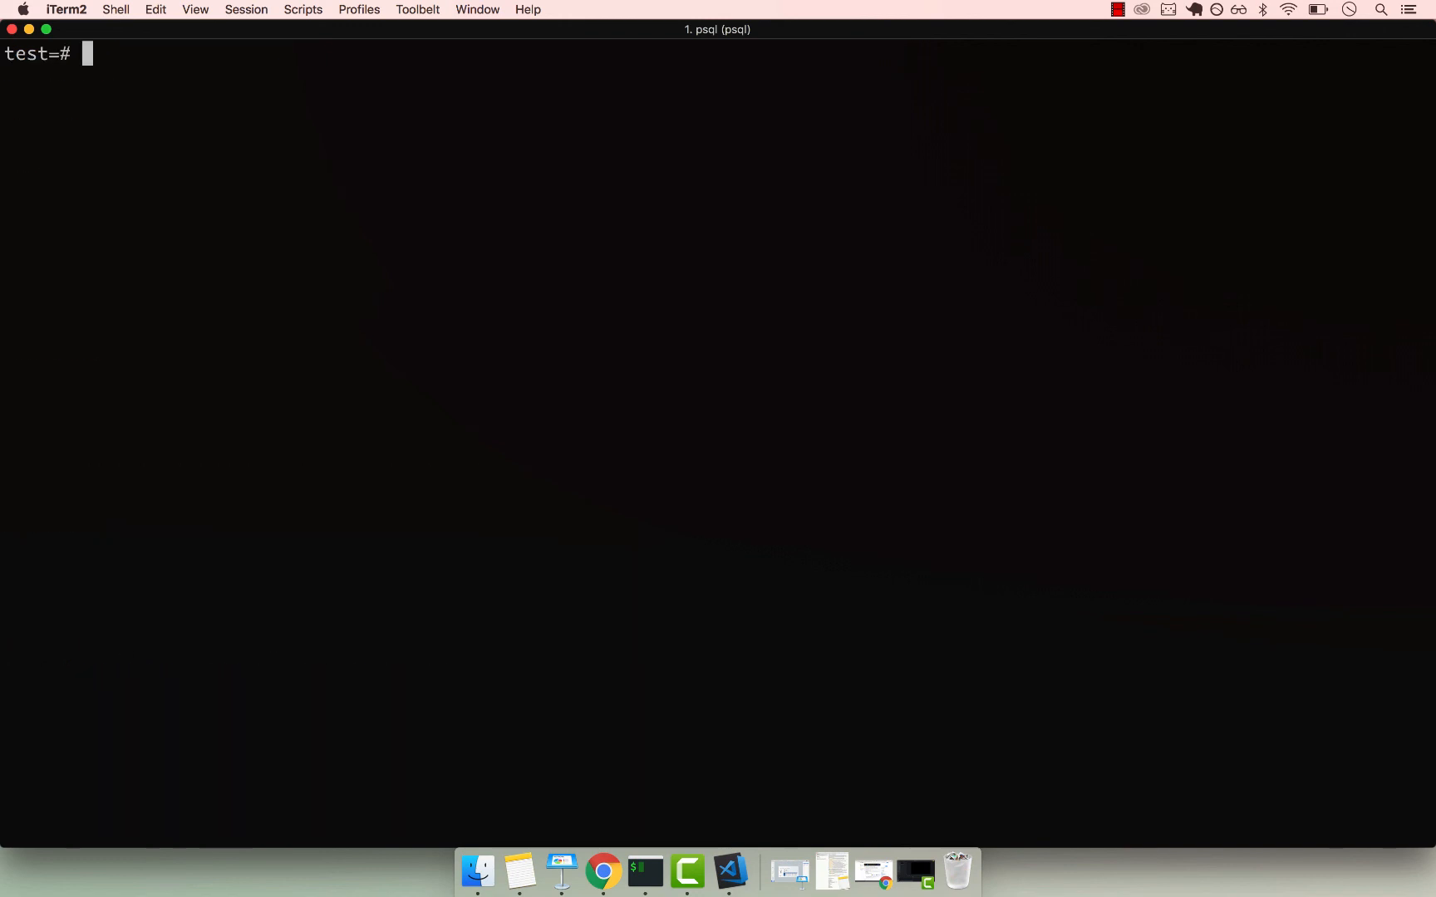
Step: Run SELECT COALESCE(10 / NULLIF(0, 0), 0); which returns 0
key("Return")
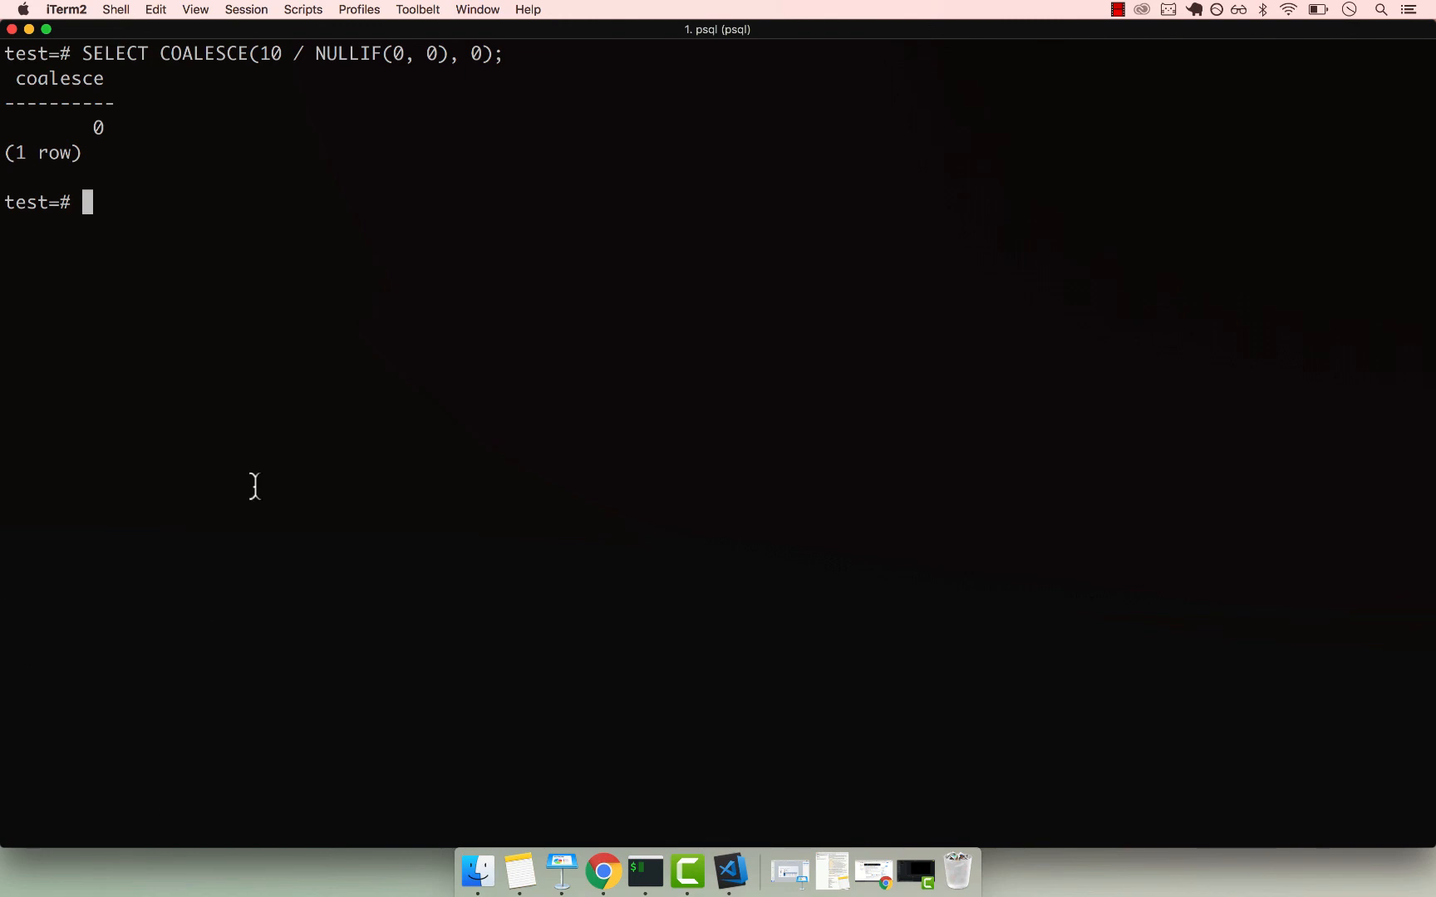
mouse_move(100, 133)
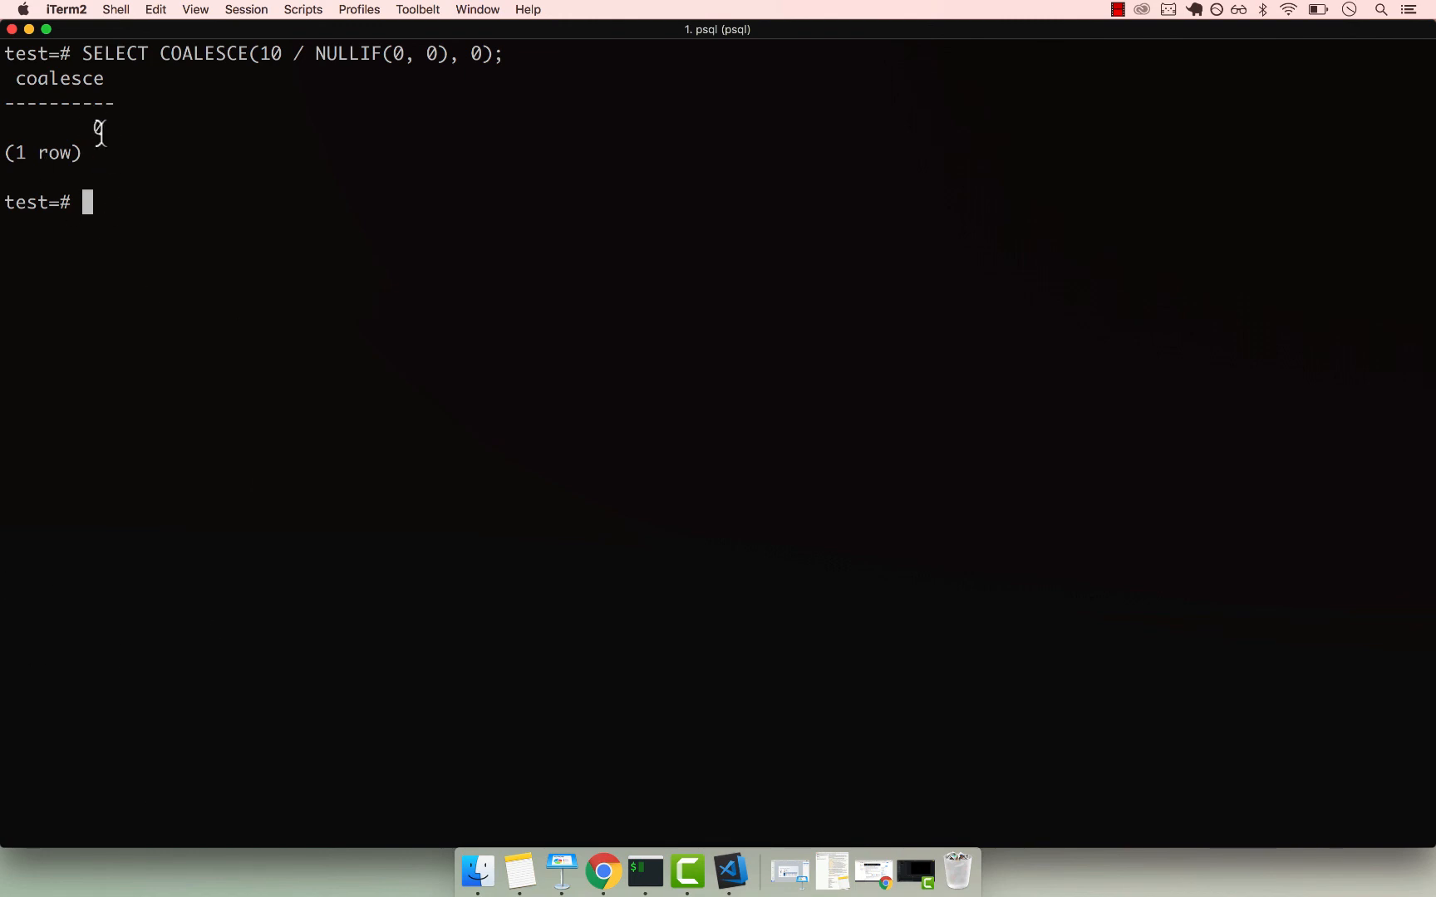